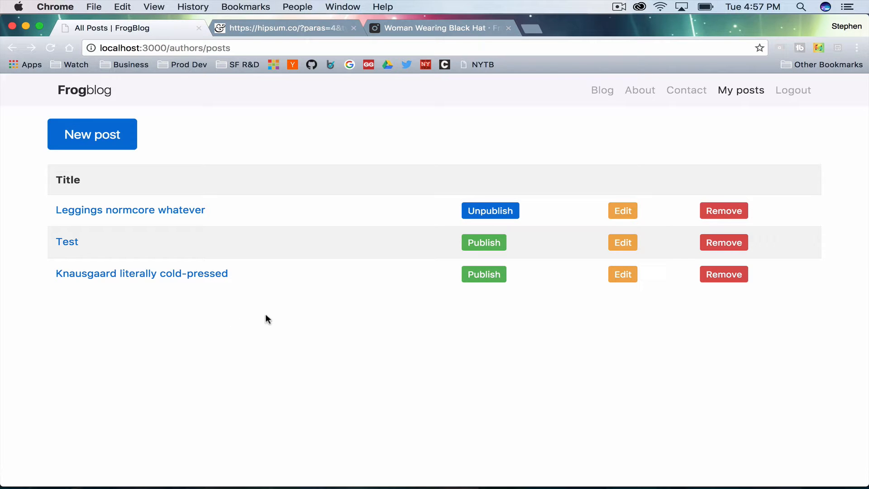
pyautogui.moveTo(173, 310)
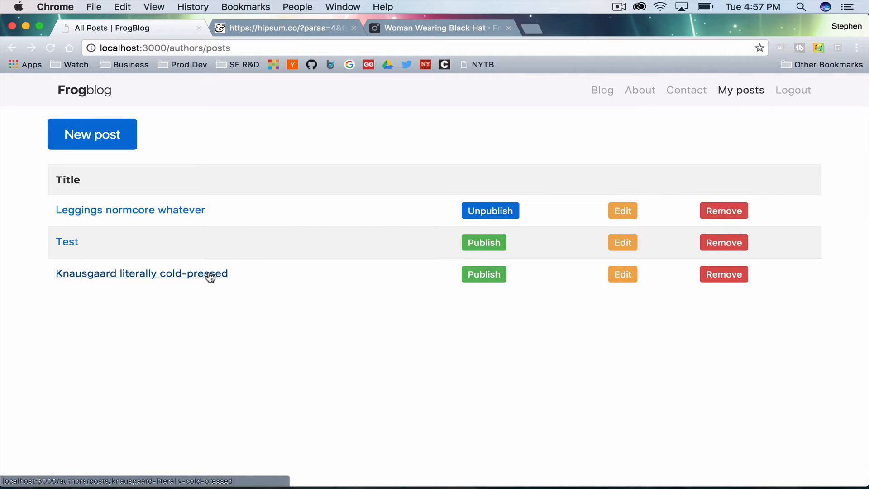
# - Open the 'Knausgaard literally cold-pressed' post to reveal its undefined strftime NoMethodError
pyautogui.click(141, 273)
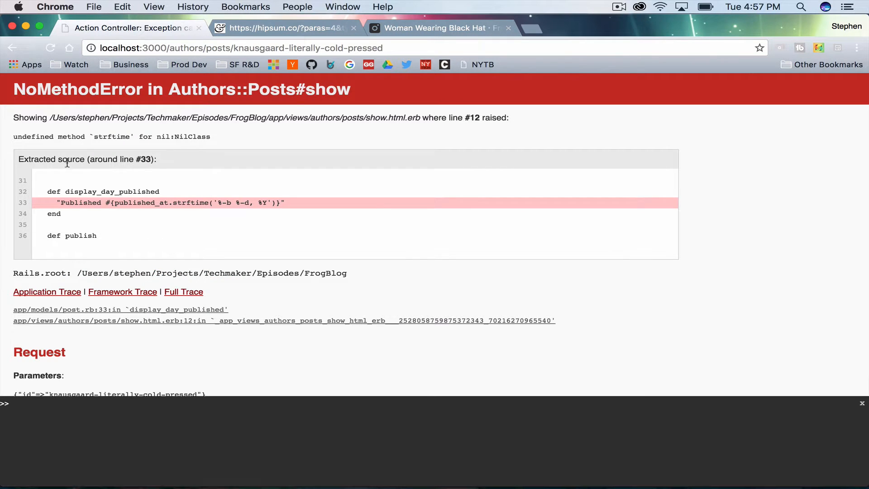
pyautogui.moveTo(132, 147)
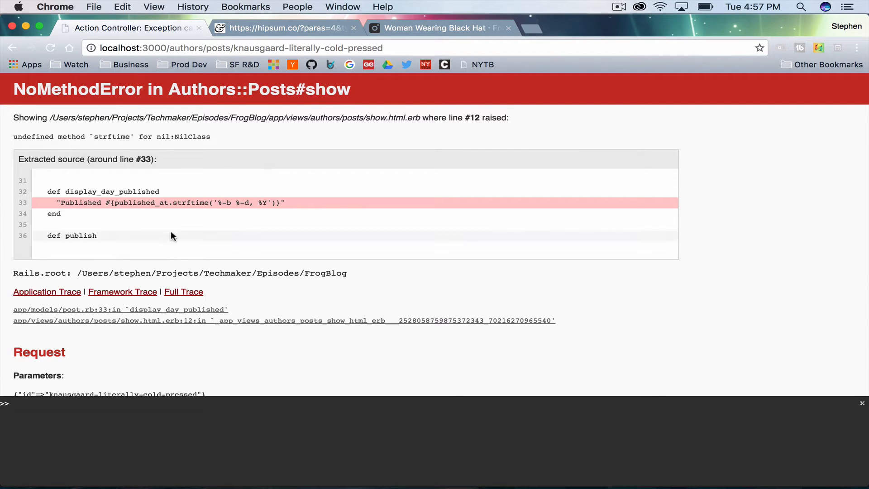
pyautogui.moveTo(157, 209)
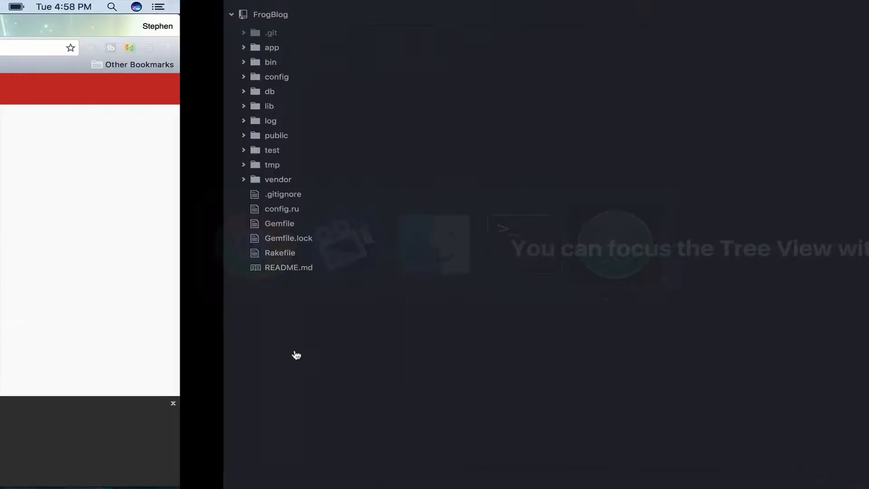
# - Open blog_post (post.rb) via the fuzzy finder and place the cursor after display_day_published's def line
pyautogui.press('cmd+t')
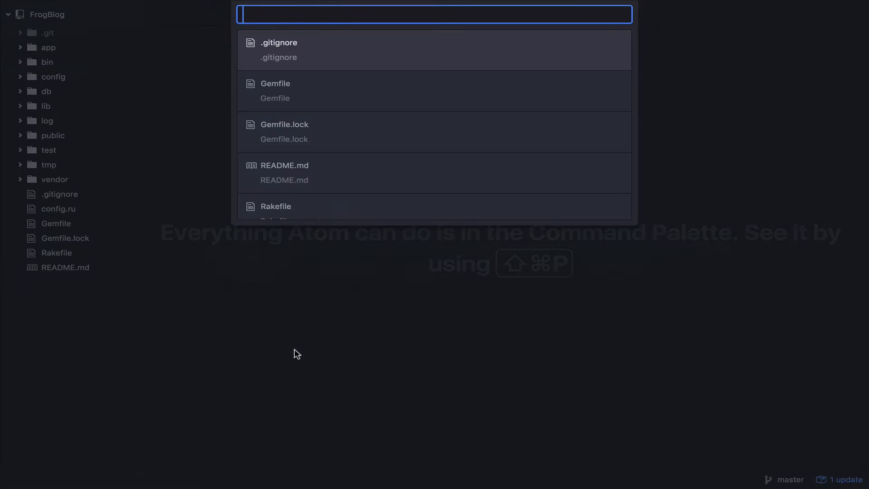
pyautogui.write('blog')
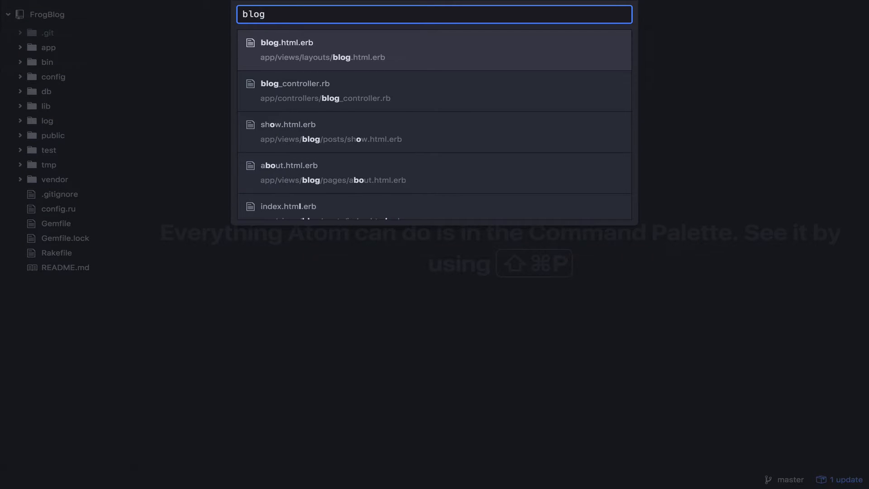
pyautogui.write('_post')
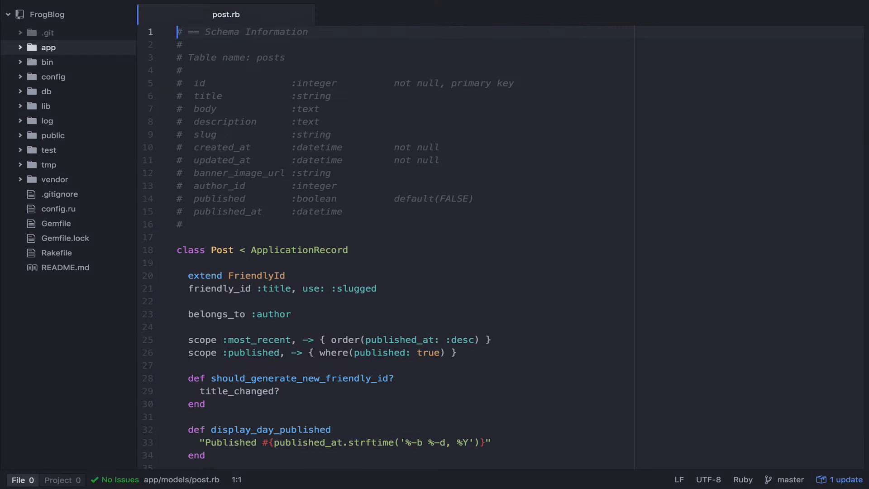
pyautogui.scroll(-3)
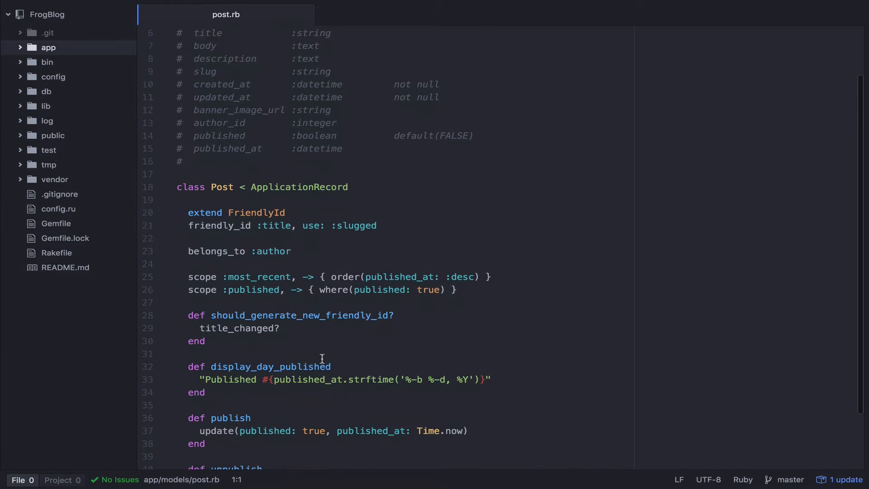
pyautogui.scroll(-3)
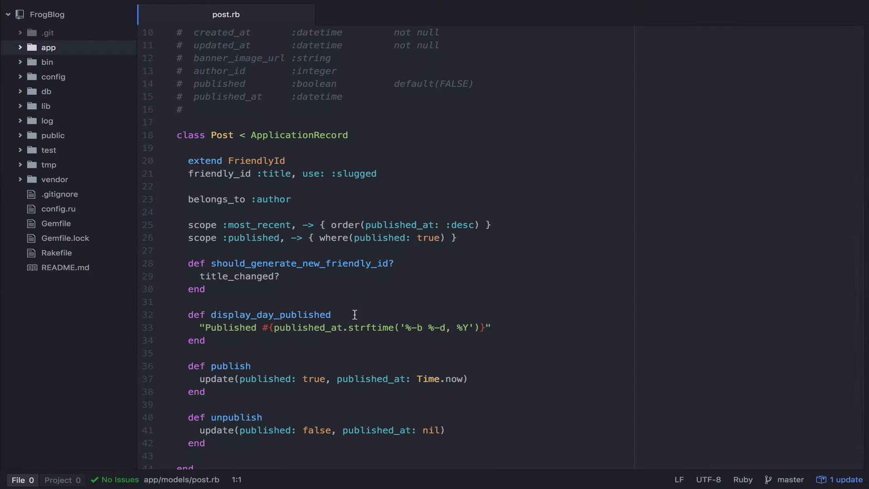
pyautogui.click(332, 315)
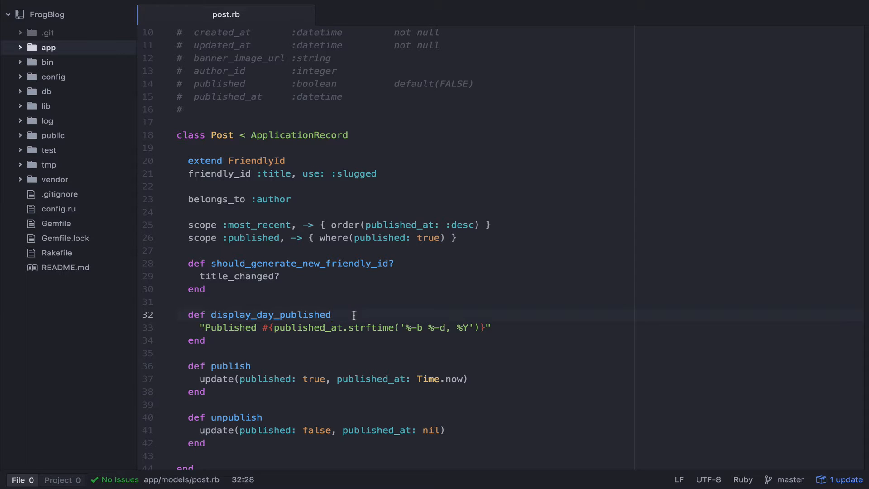
pyautogui.click(331, 314)
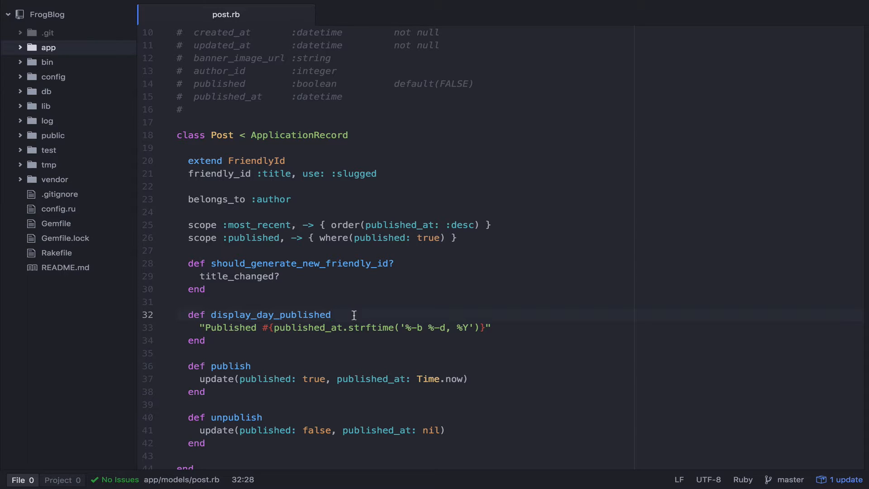
pyautogui.click(333, 315)
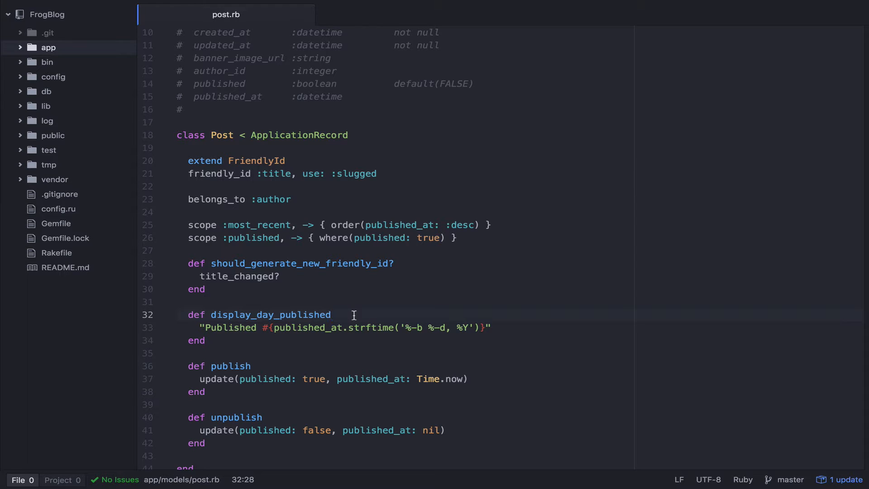
# - Wrap the Published date string in an 'if published_at.present?' condition
pyautogui.press('enter')
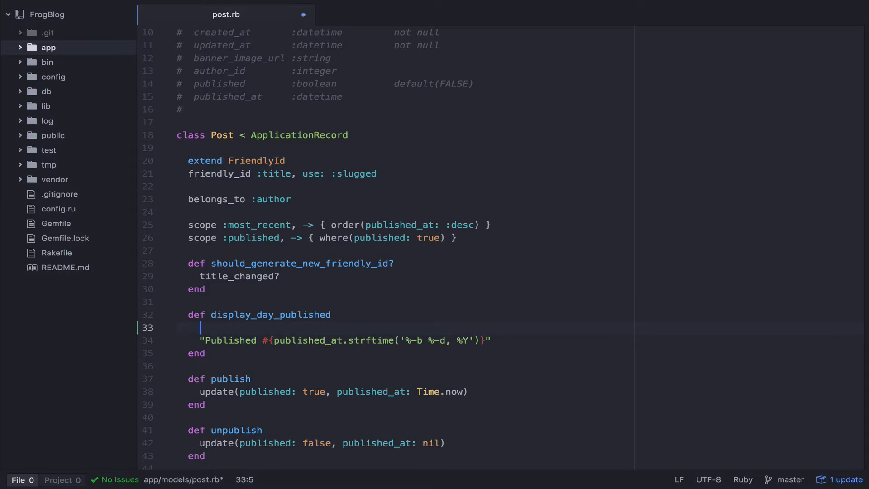
pyautogui.write('if published_at')
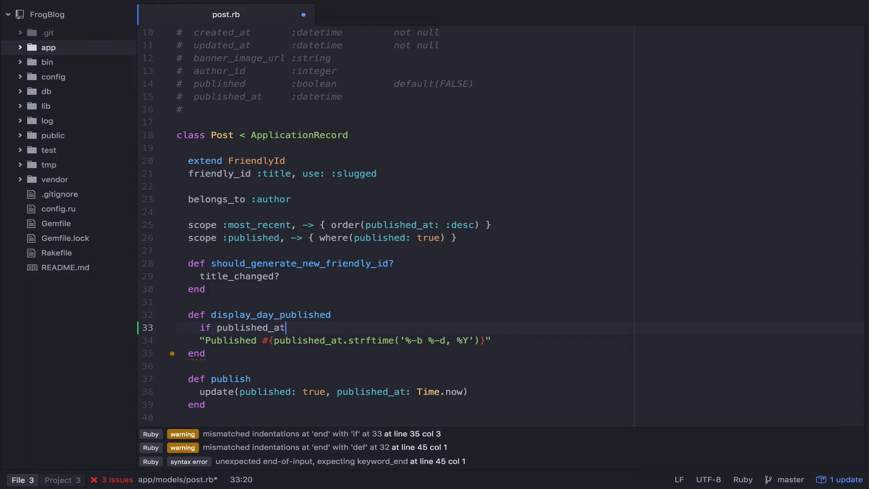
pyautogui.write('.p')
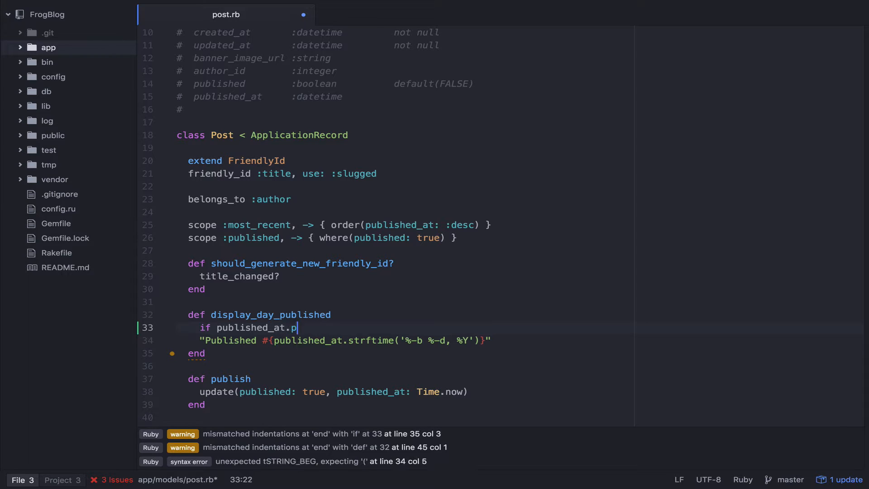
pyautogui.write('resent?')
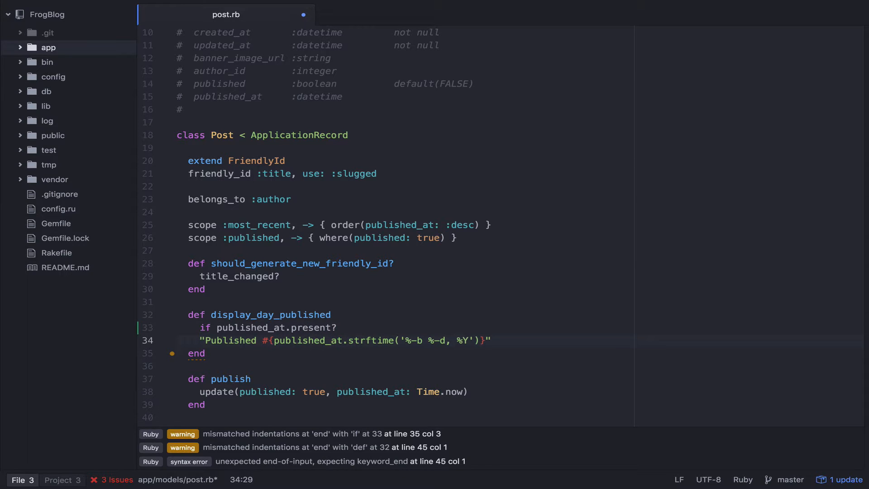
pyautogui.click(338, 340)
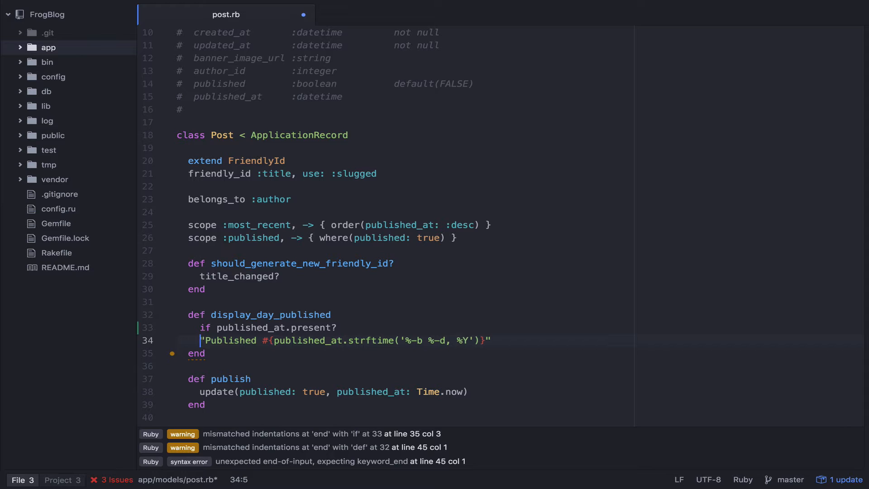
pyautogui.press('enter')
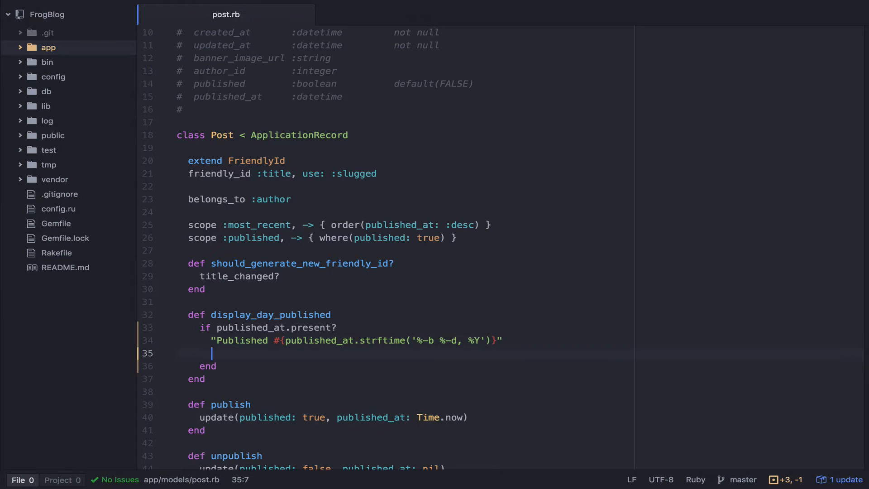
# - Add an else branch returning "Not published yet." and save the Post model
pyautogui.write('else')
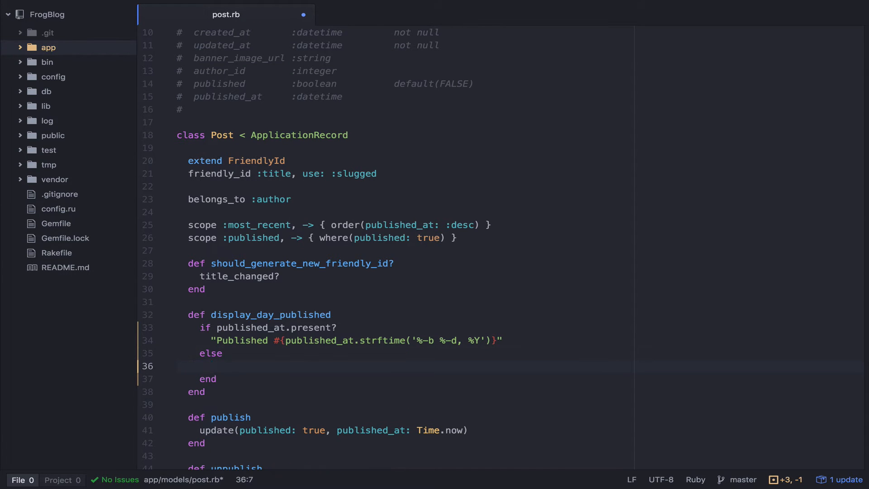
pyautogui.write('"Not pub')
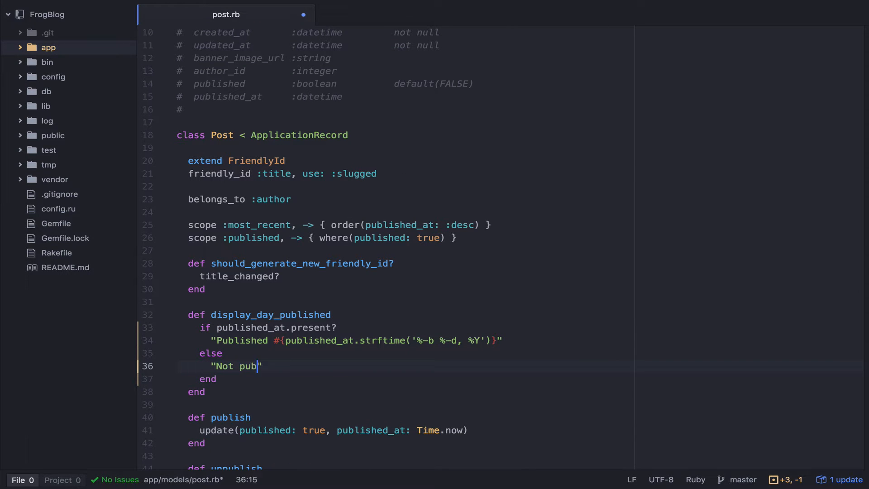
pyautogui.write('lished yet.')
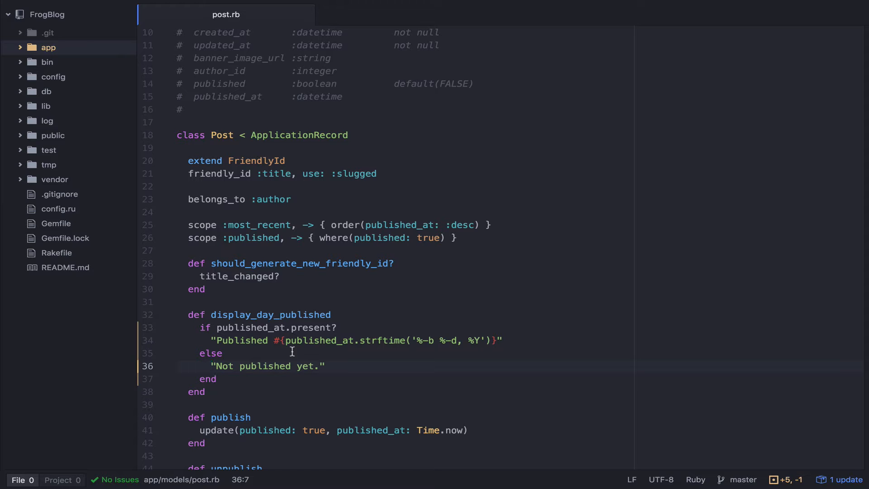
pyautogui.click(212, 365)
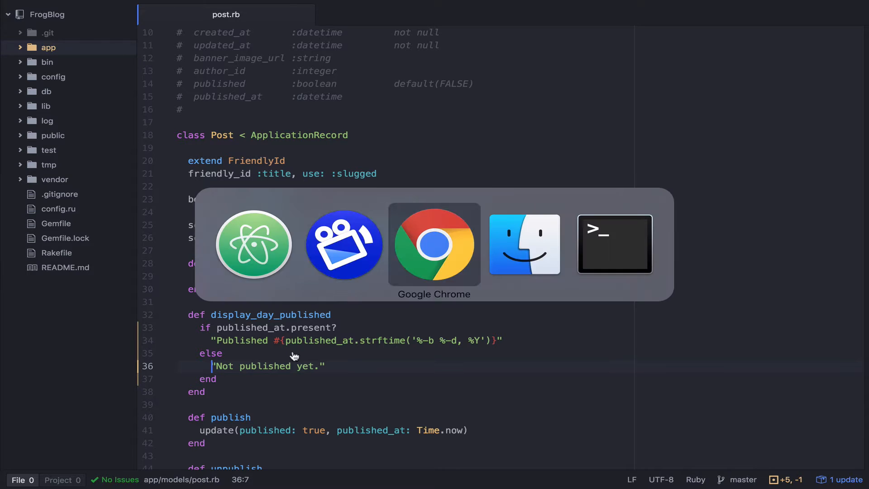
# - Search 'will_paginate rails', reach the GitHub README and select its gem 'will_paginate' line
pyautogui.click(434, 246)
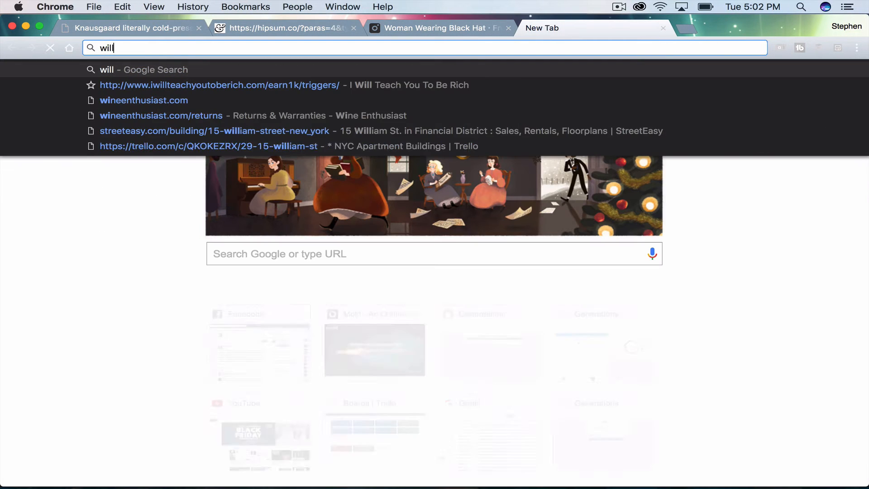
pyautogui.write('paginate rails')
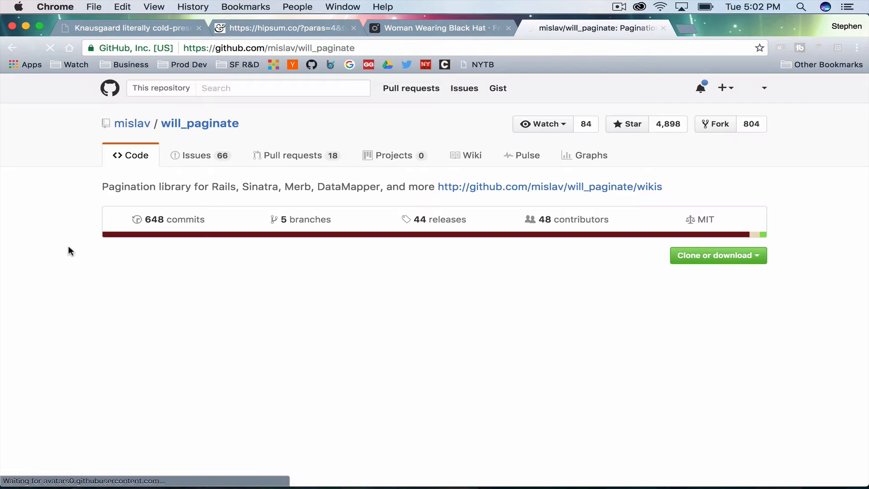
pyautogui.scroll(-3)
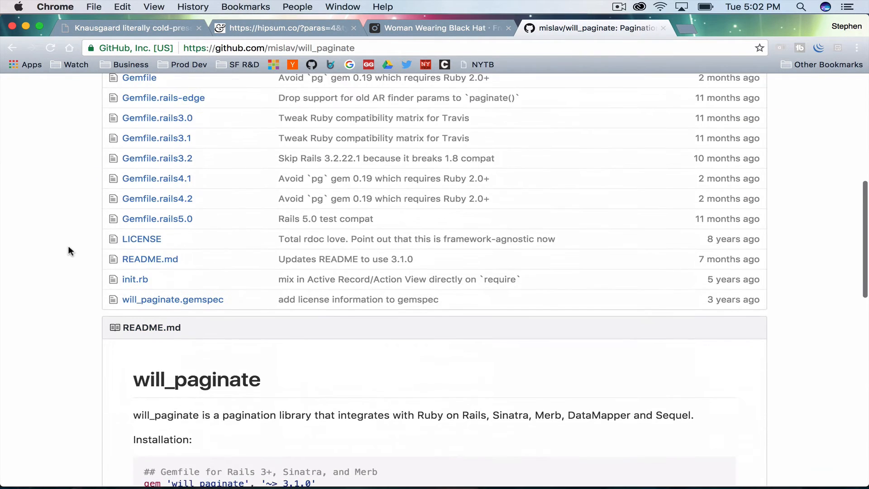
pyautogui.scroll(-3)
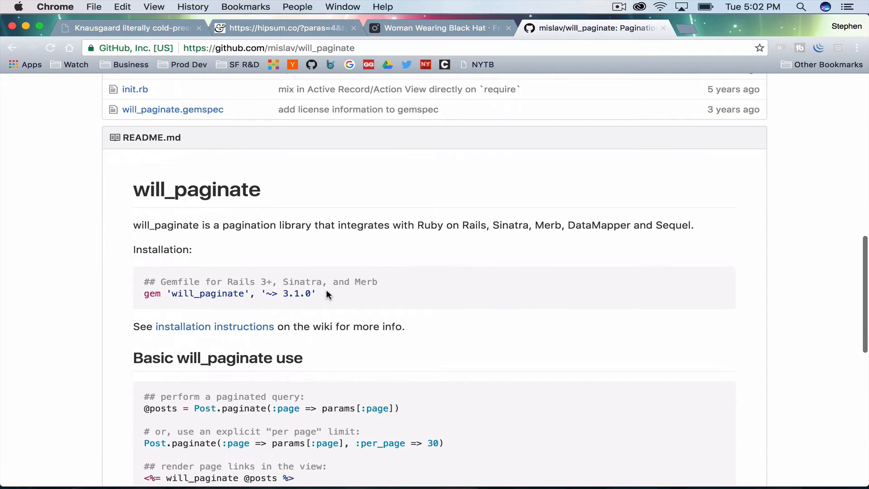
pyautogui.tripleClick(228, 293)
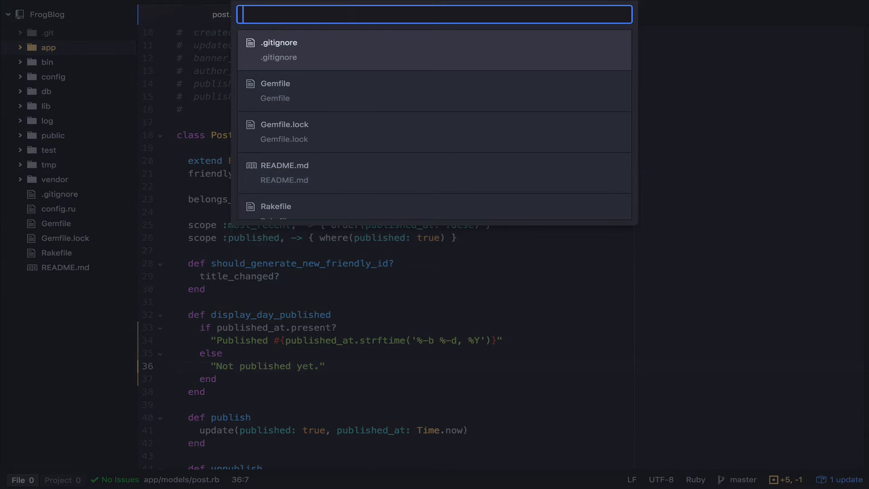
# - Open the Gemfile and add the gem 'will_paginate' line after friendly_id
pyautogui.click(275, 90)
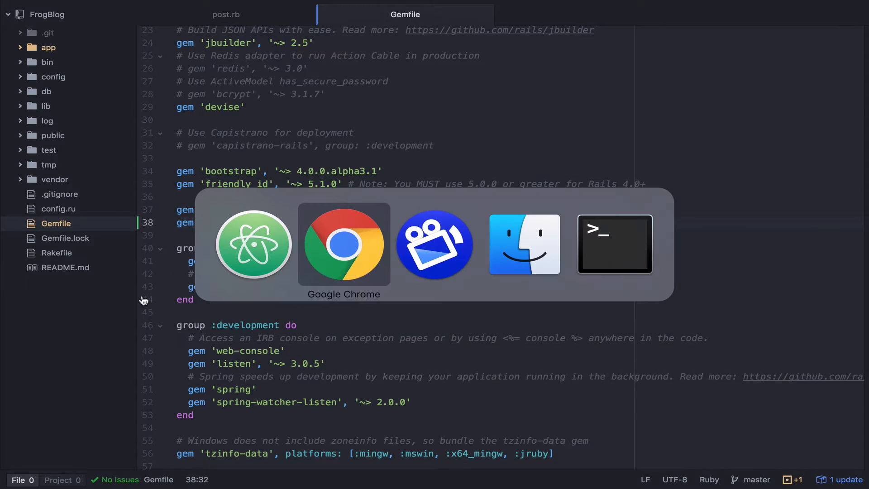
# - Run bundle to install will_paginate 3.1.5, then restart the server with rails s
pyautogui.click(614, 244)
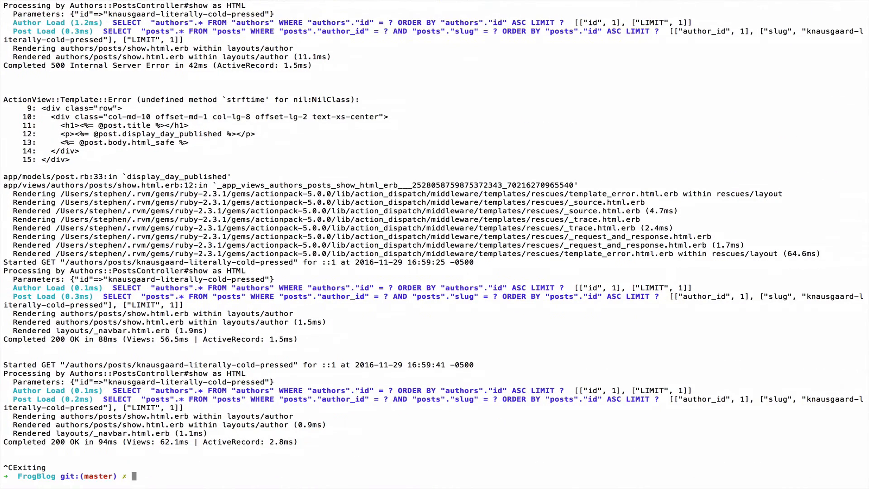
pyautogui.write('bundle')
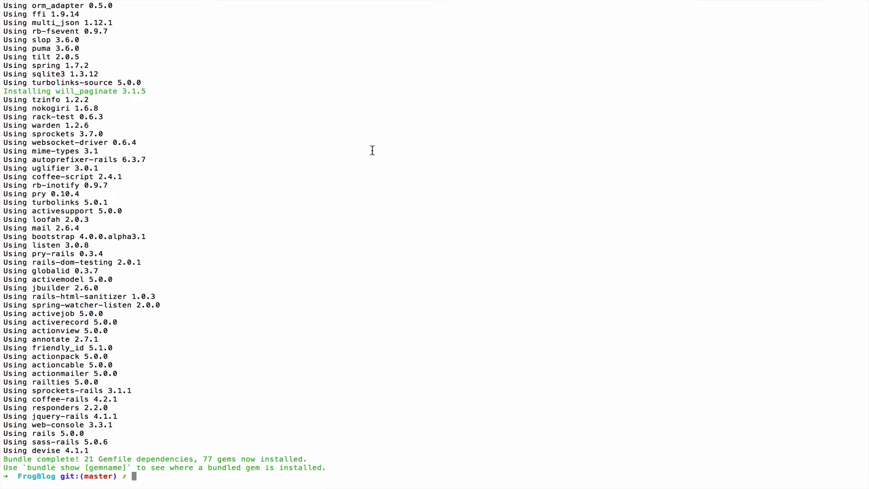
pyautogui.write('ails')
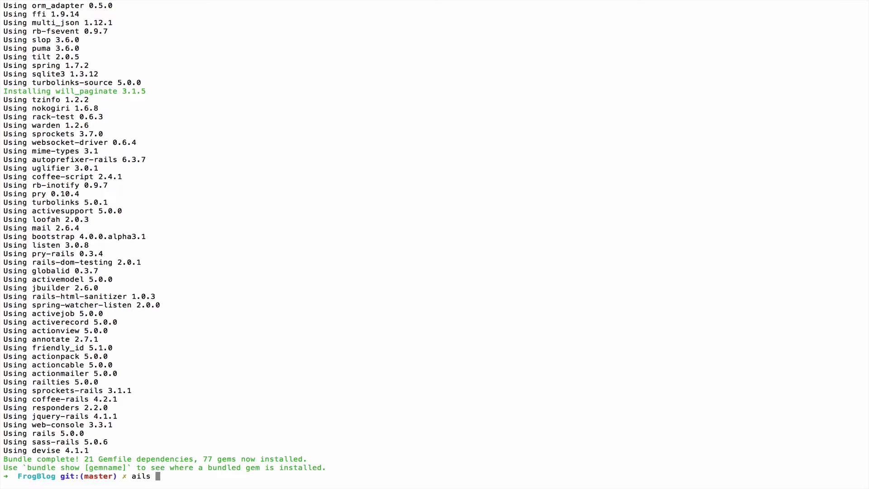
pyautogui.write('rails s')
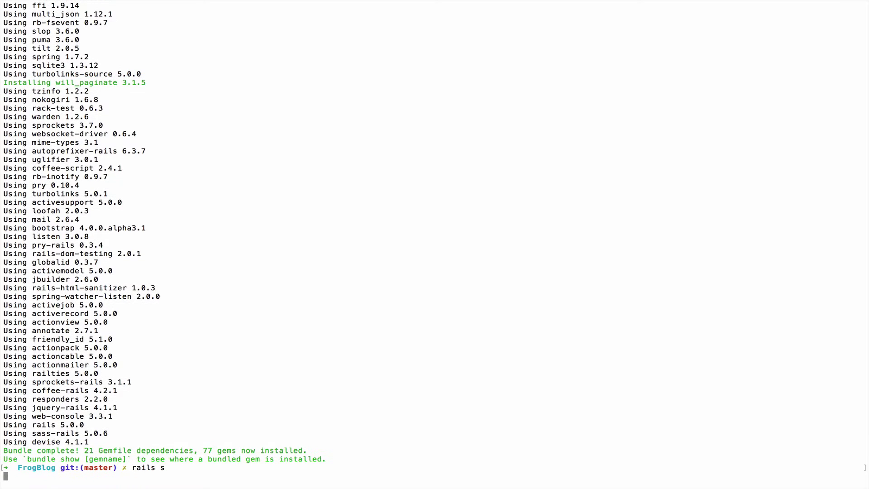
pyautogui.press('Return')
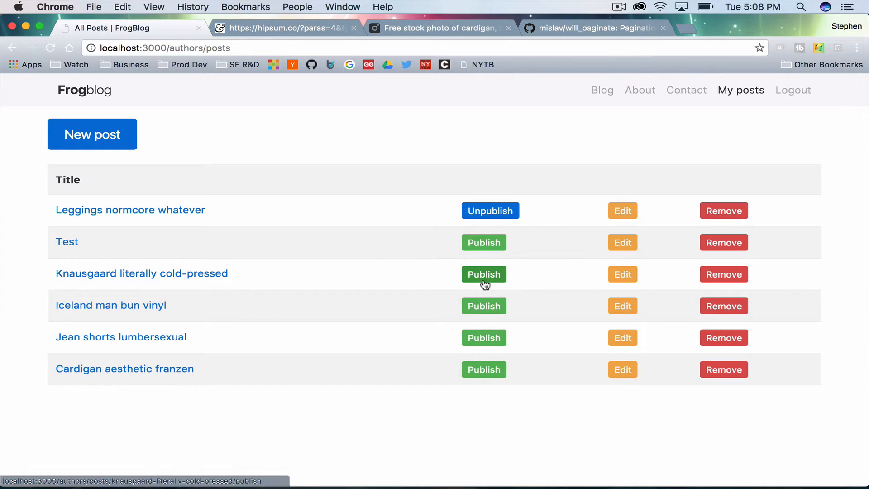
# - Publish the Knausgaard, Iceland man bun vinyl and Cardigan aesthetic franzen posts from My posts
pyautogui.click(484, 274)
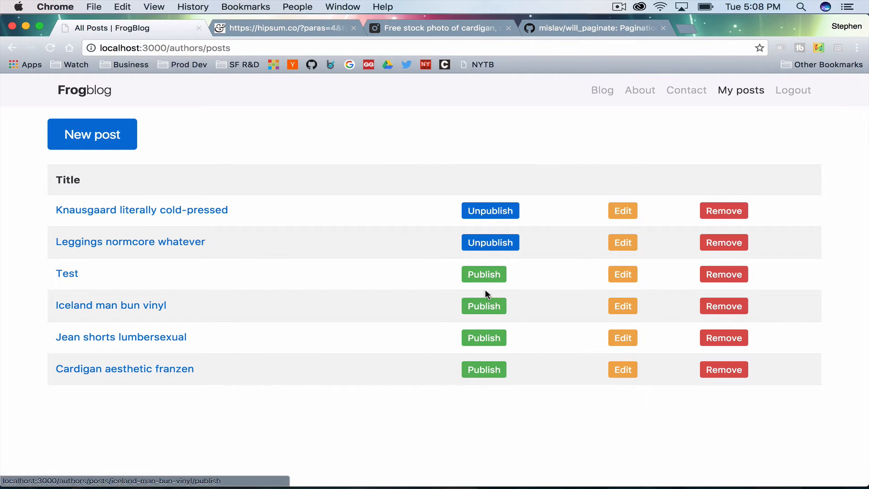
pyautogui.click(483, 306)
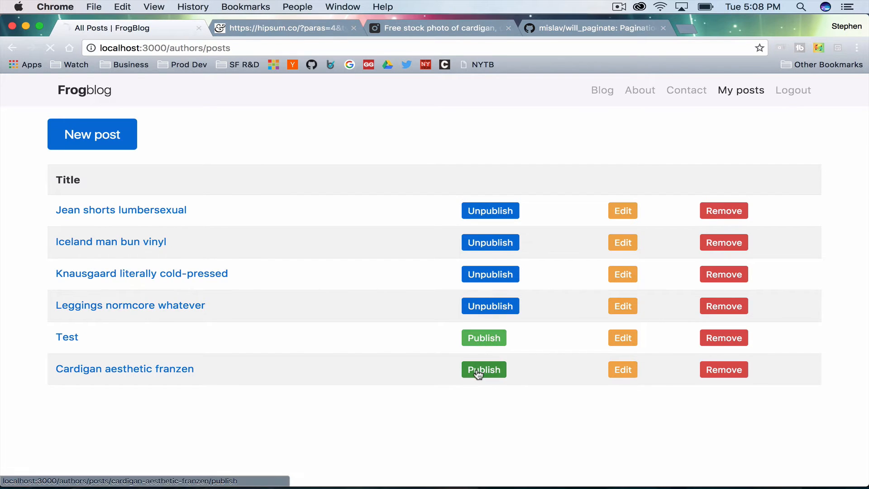
pyautogui.click(483, 370)
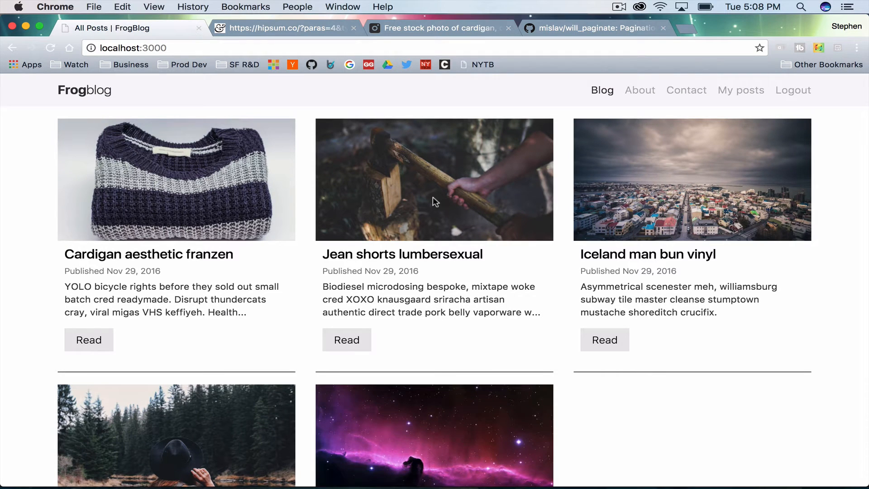
pyautogui.moveTo(490, 197)
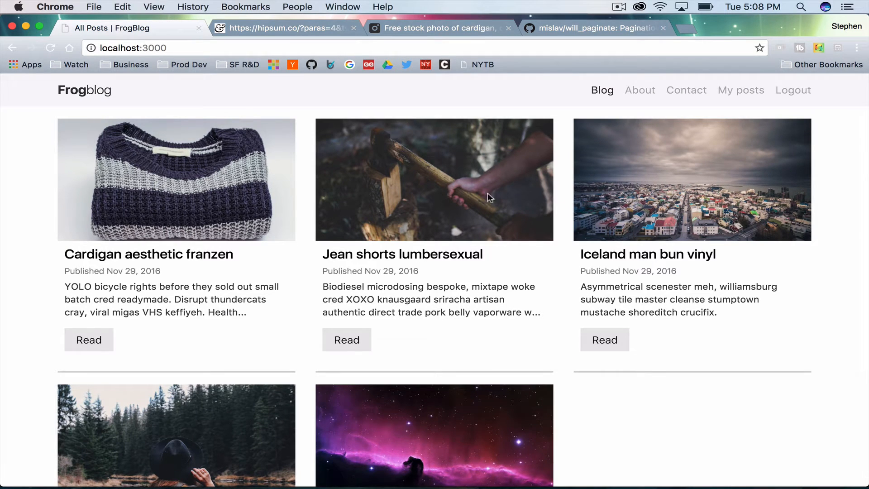
pyautogui.moveTo(844, 131)
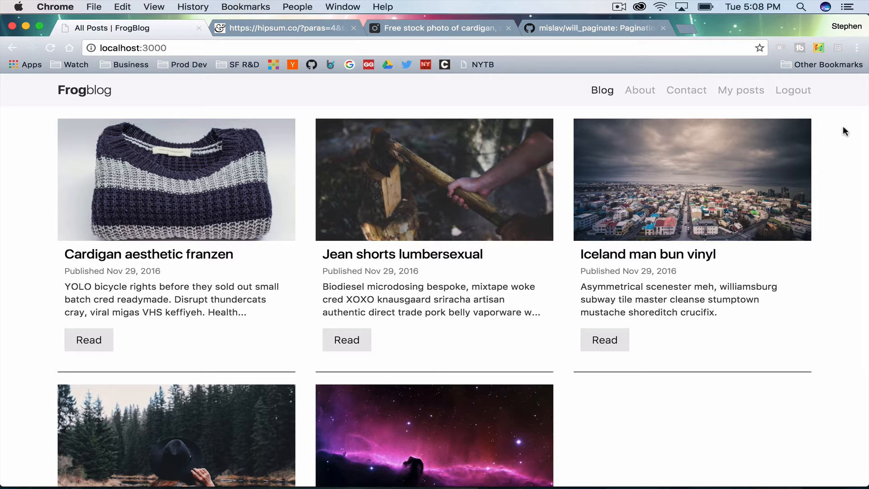
pyautogui.moveTo(603, 37)
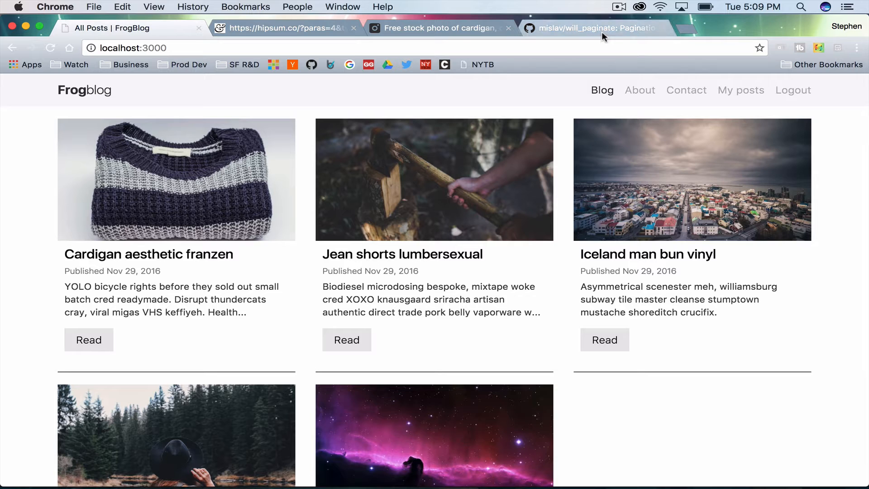
# - Scroll the will_paginate README to the 'Basic will_paginate use' paginate and per_page examples
pyautogui.click(596, 28)
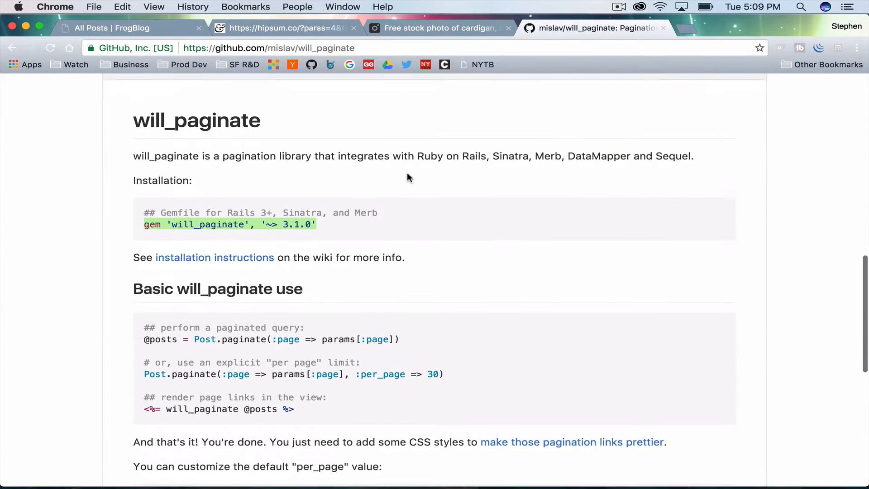
pyautogui.scroll(-3)
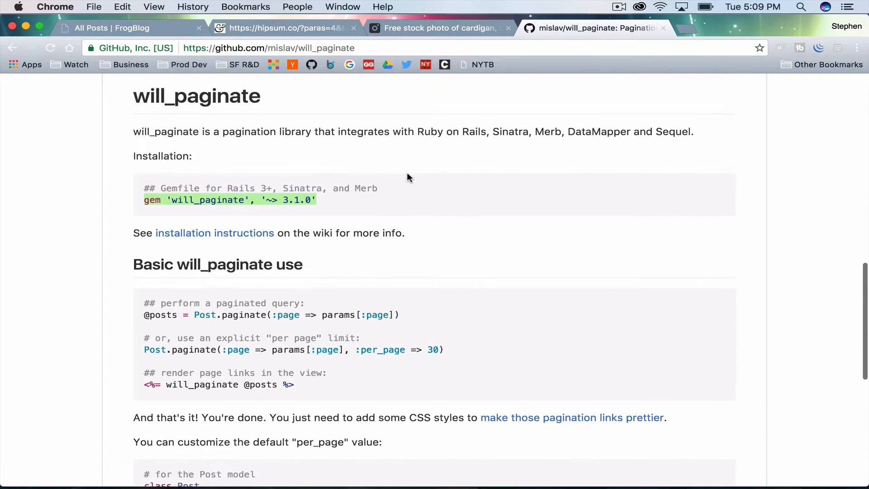
pyautogui.scroll(-3)
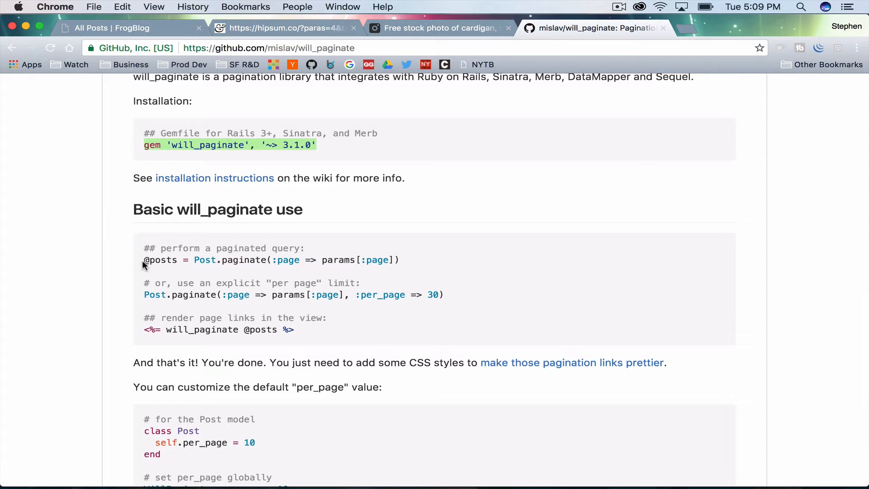
pyautogui.moveTo(392, 273)
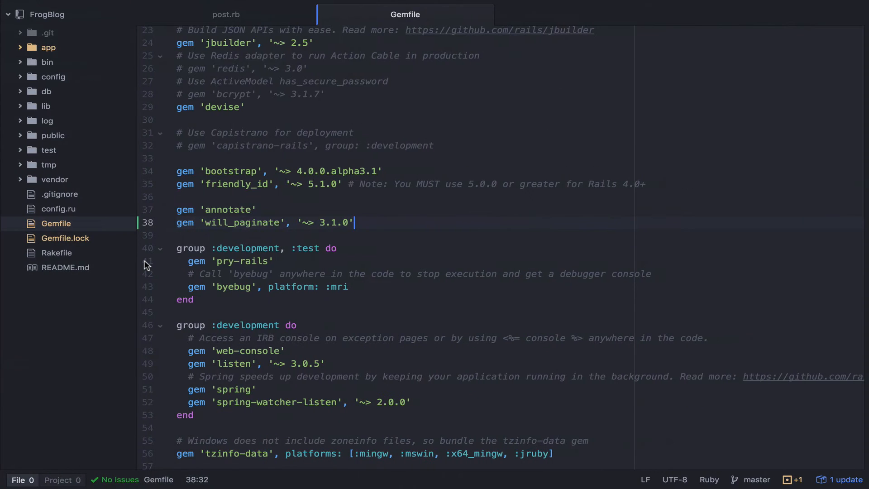
pyautogui.moveTo(93, 62)
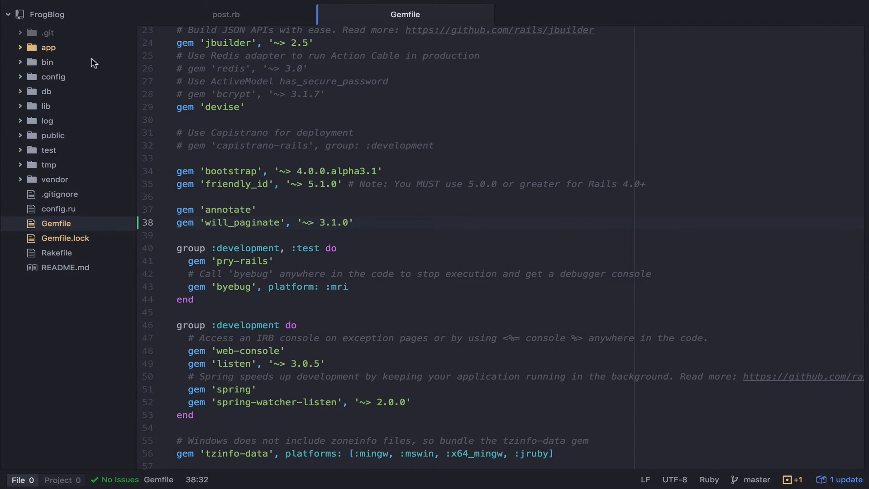
# - In posts_controller.rb, chain .paginate(:page => params[:page]) onto the index posts query
pyautogui.write('posts')
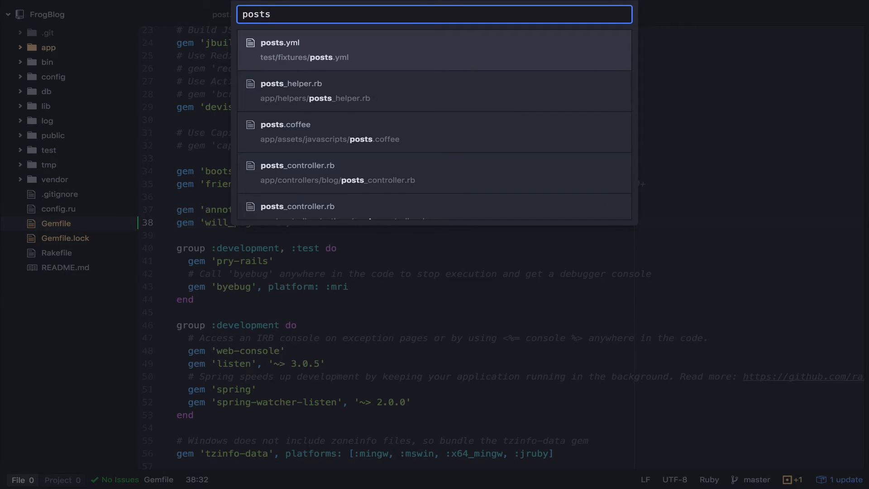
pyautogui.write('_con')
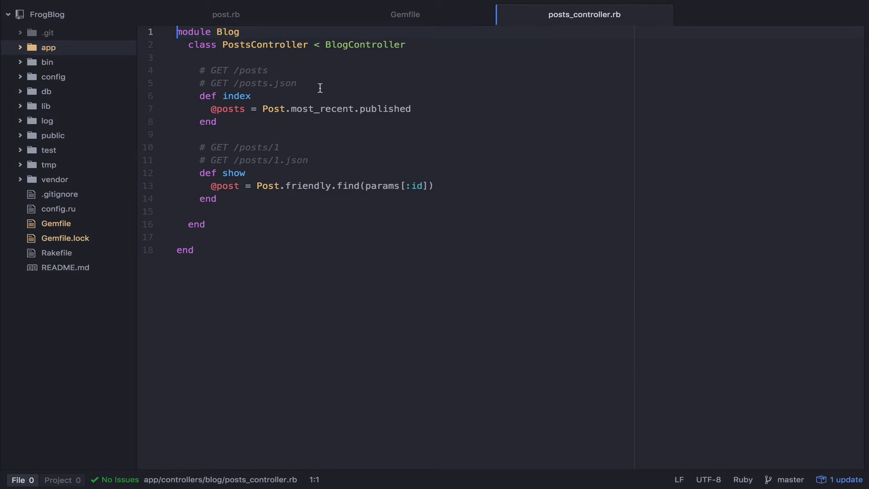
pyautogui.click(348, 109)
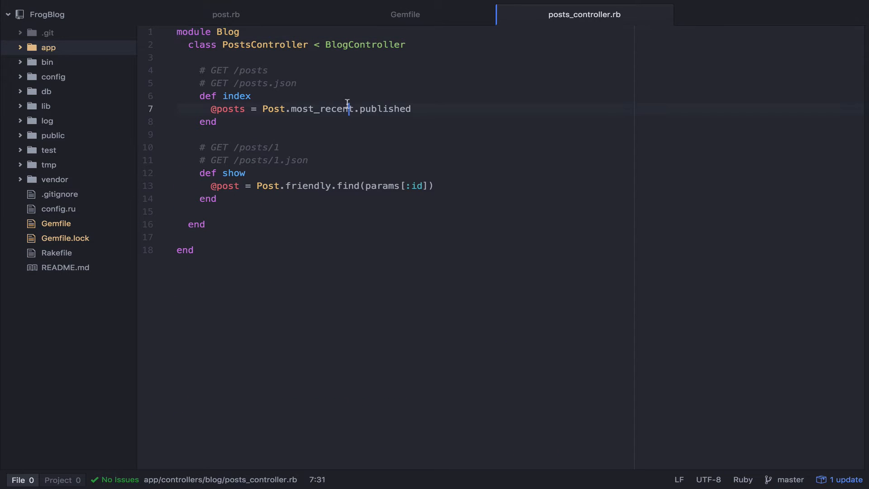
pyautogui.write('@posts = Post.paginate(:page => params[:page])')
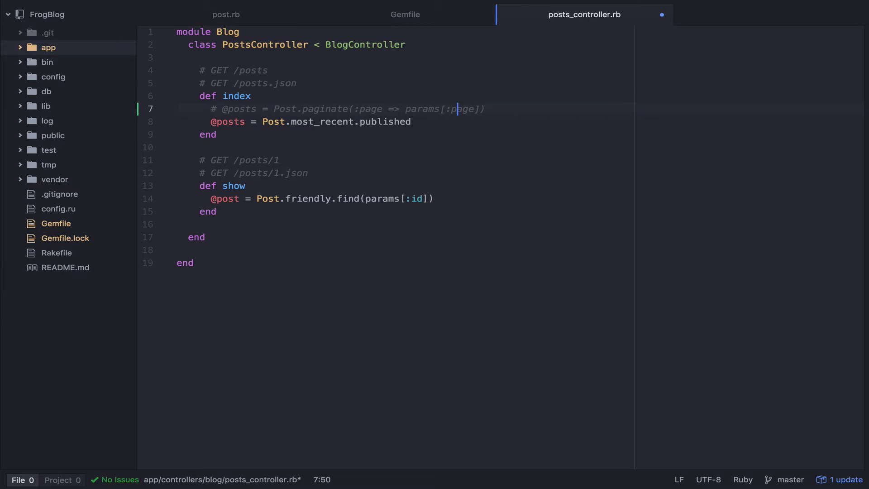
pyautogui.click(326, 109)
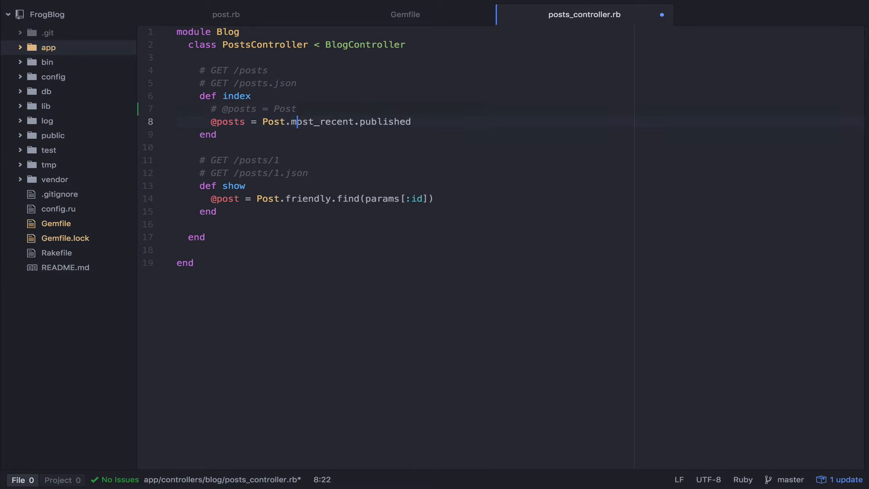
pyautogui.write('.paginate(:page => params[:page])')
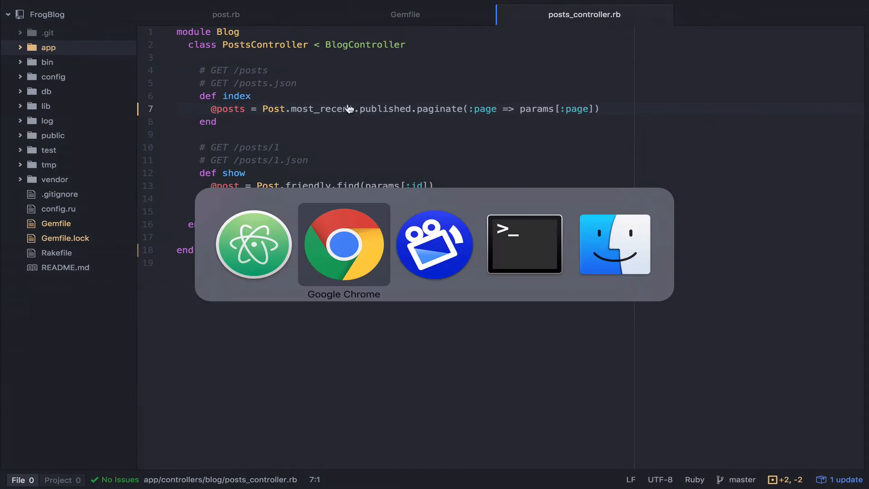
# - Add per_page: 2 to the index paginate call after checking the README
pyautogui.click(344, 244)
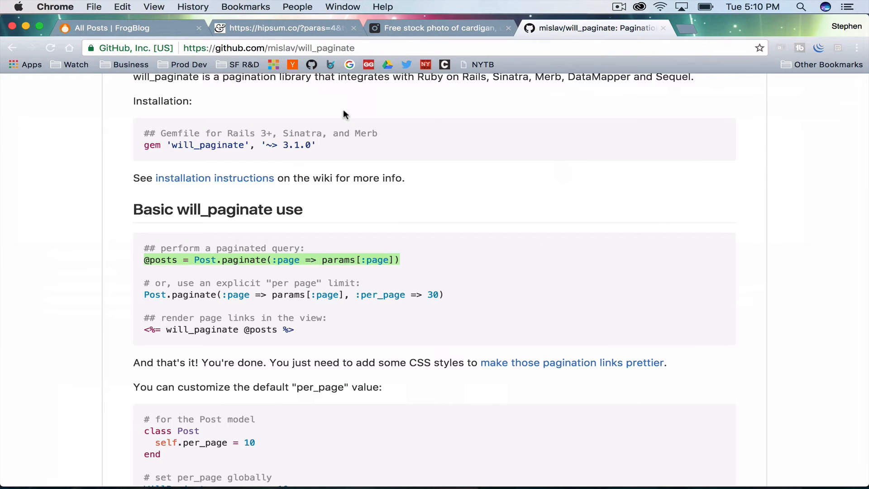
pyautogui.moveTo(410, 294)
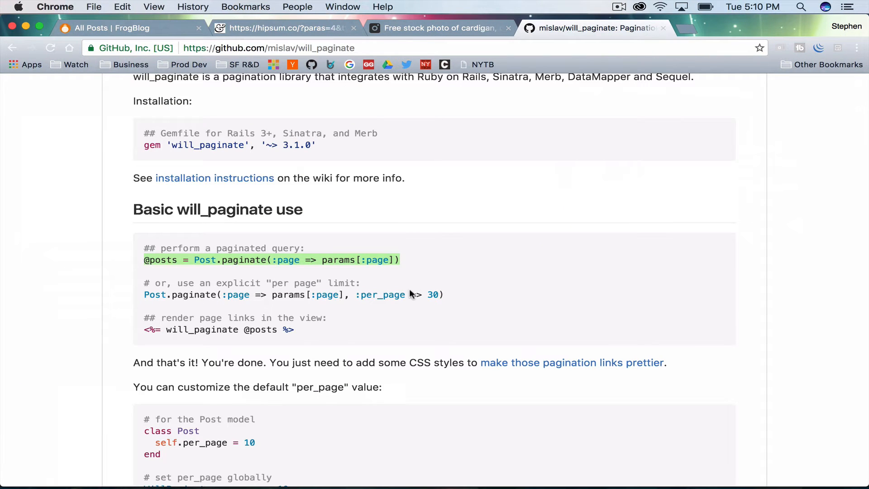
pyautogui.moveTo(402, 295)
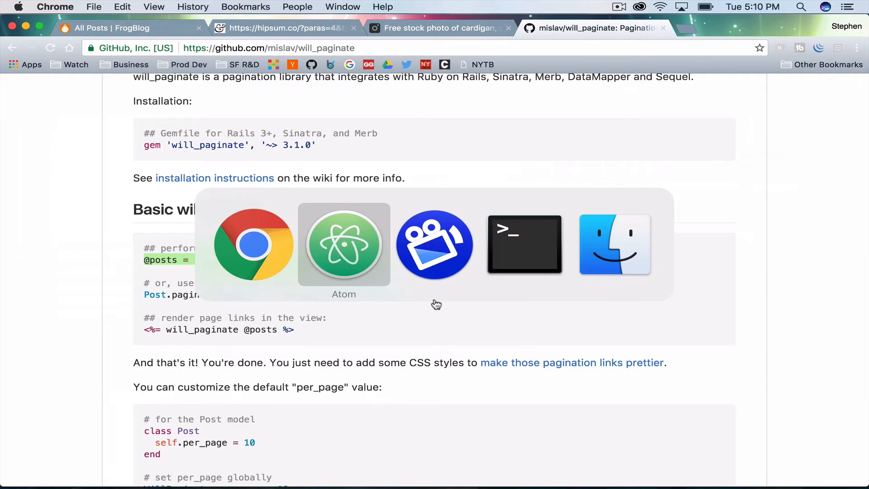
pyautogui.click(344, 243)
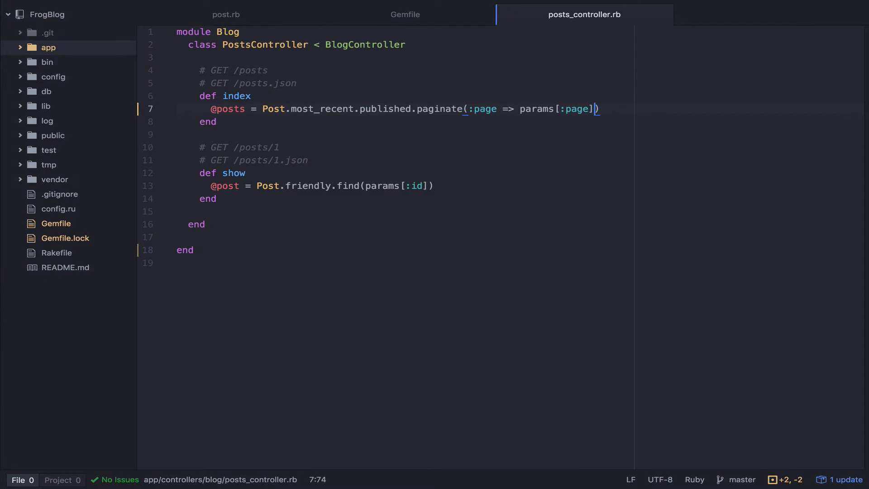
pyautogui.write(', per_page')
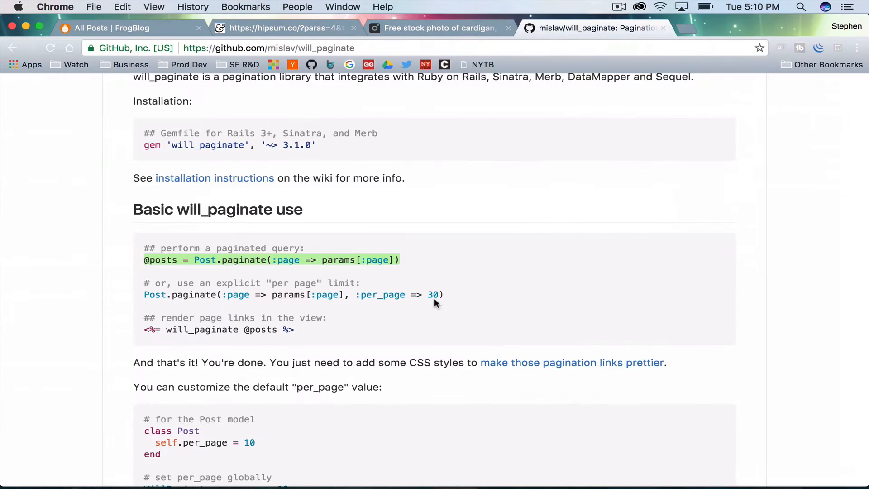
# - Load the FrogBlog index with ?page=2 to view the second two-post page
pyautogui.click(128, 28)
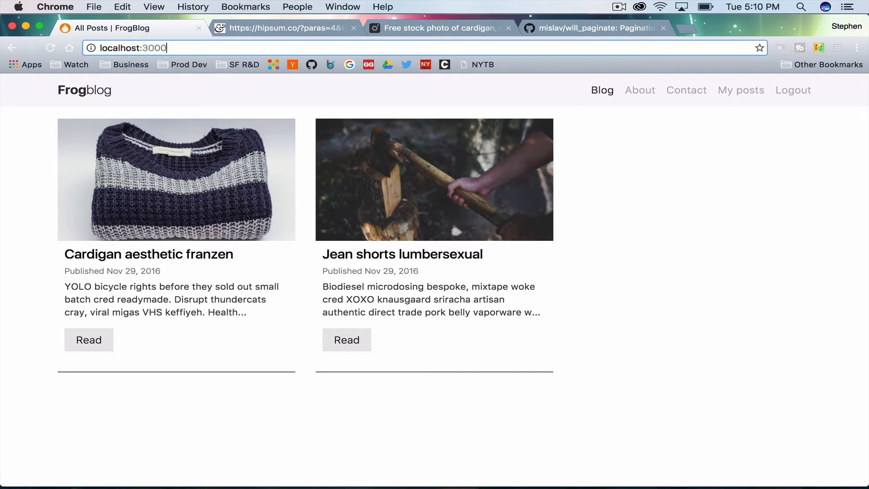
pyautogui.write('?page')
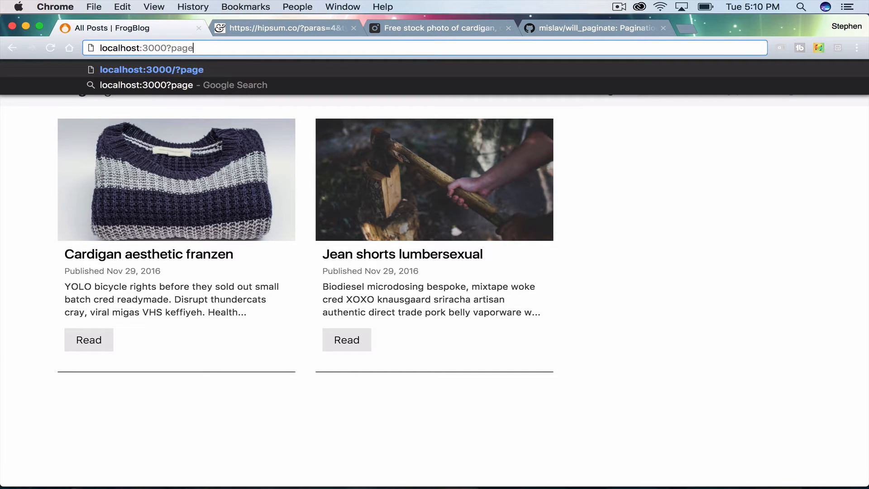
pyautogui.write('=2')
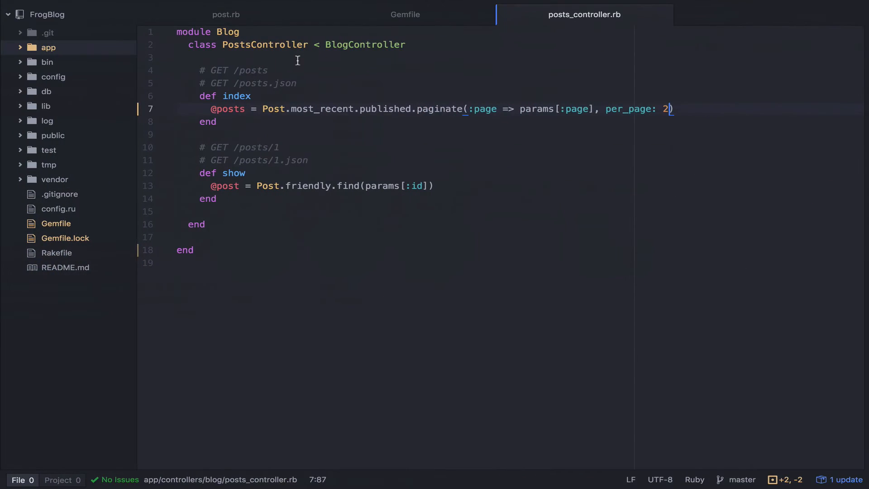
pyautogui.moveTo(391, 82)
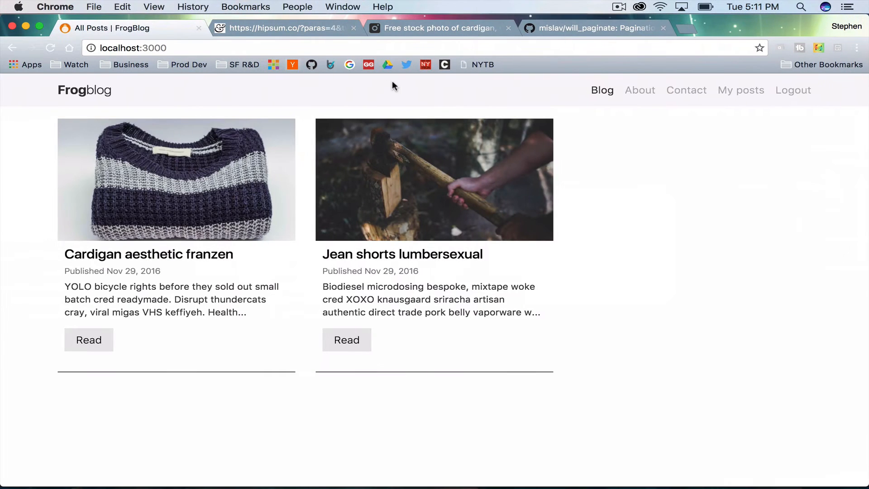
# - Review the Basic use section of the will_paginate GitHub docs
pyautogui.click(596, 29)
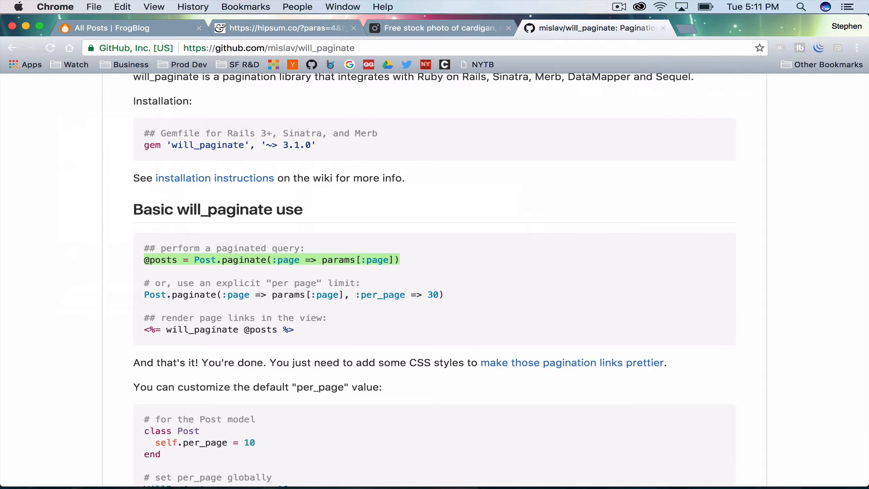
pyautogui.scroll(-3)
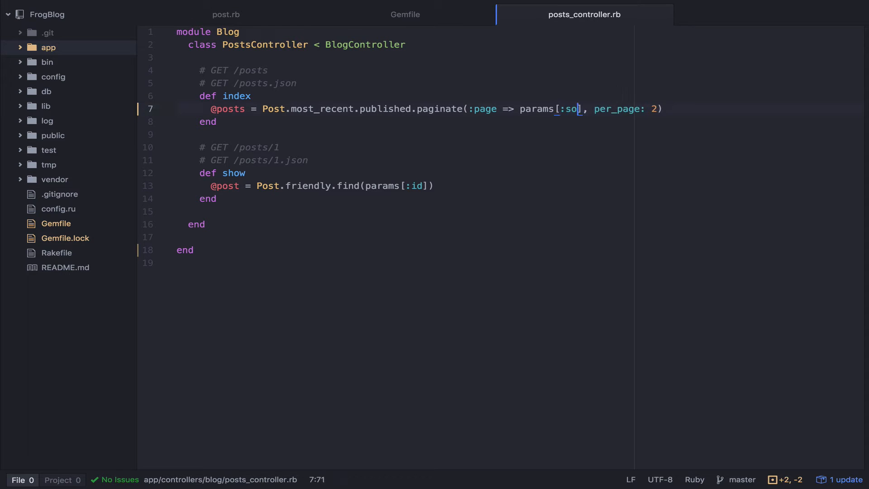
pyautogui.write('mething')
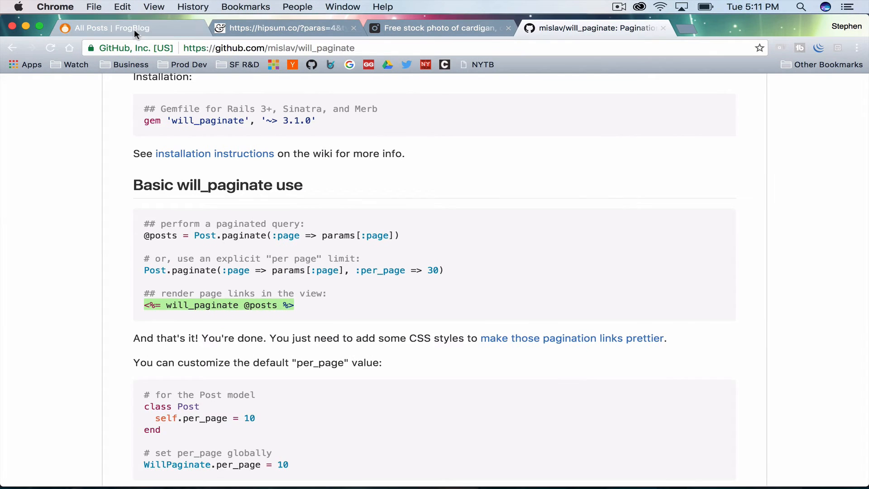
# - Load the FrogBlog index at localhost:3000/?page=3 to show the third page of posts
pyautogui.click(127, 28)
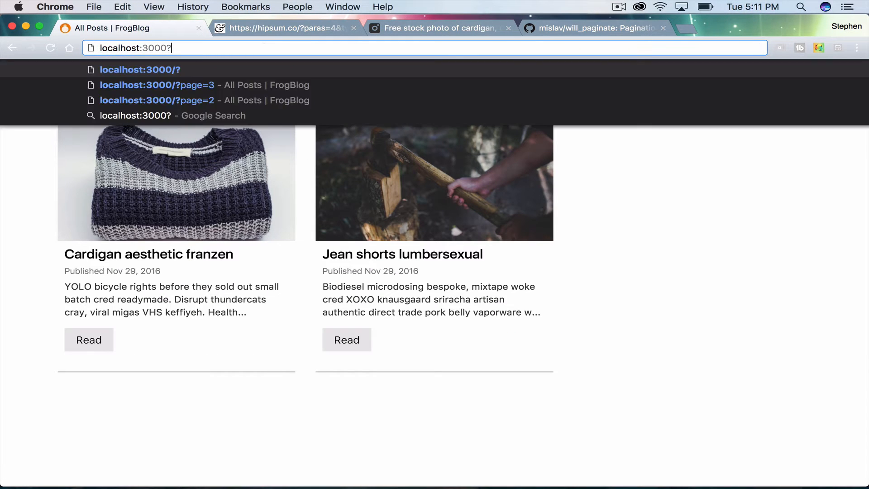
pyautogui.write('something')
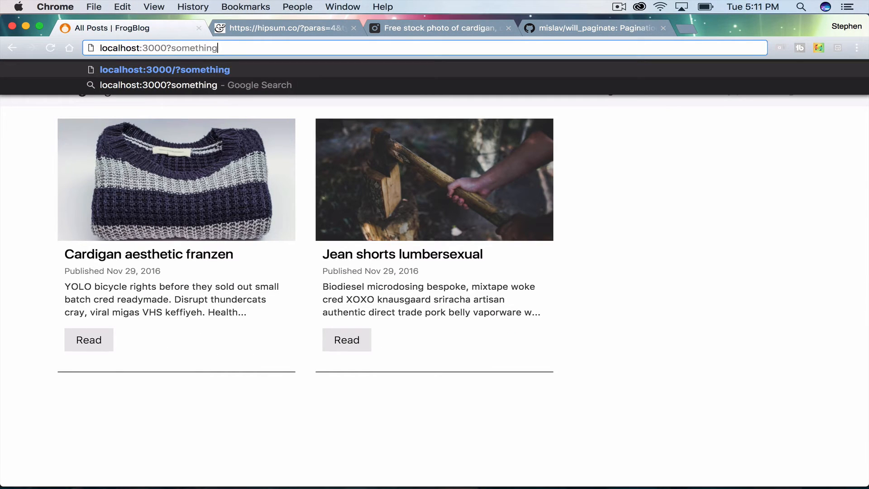
pyautogui.write('=3')
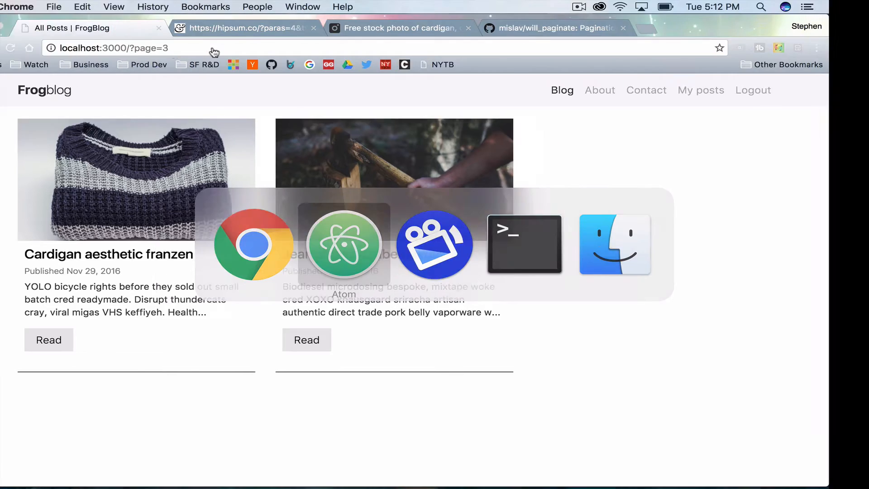
pyautogui.click(343, 244)
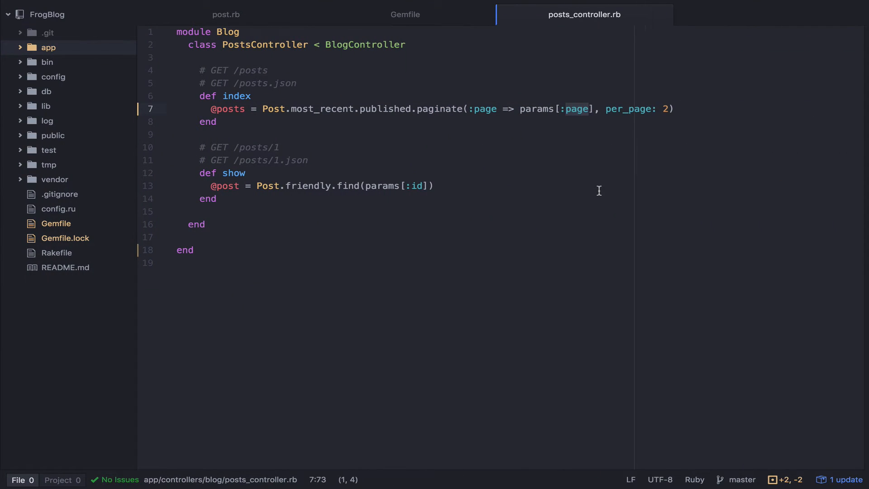
pyautogui.write('p')
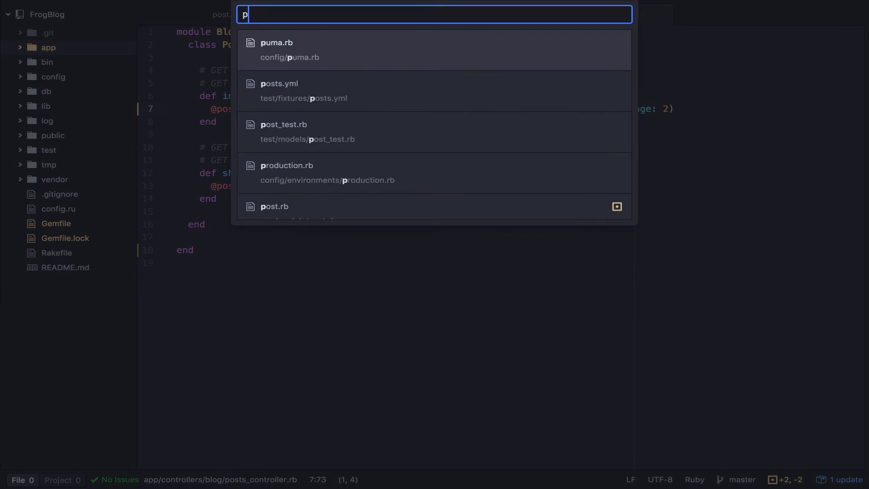
pyautogui.write('osts')
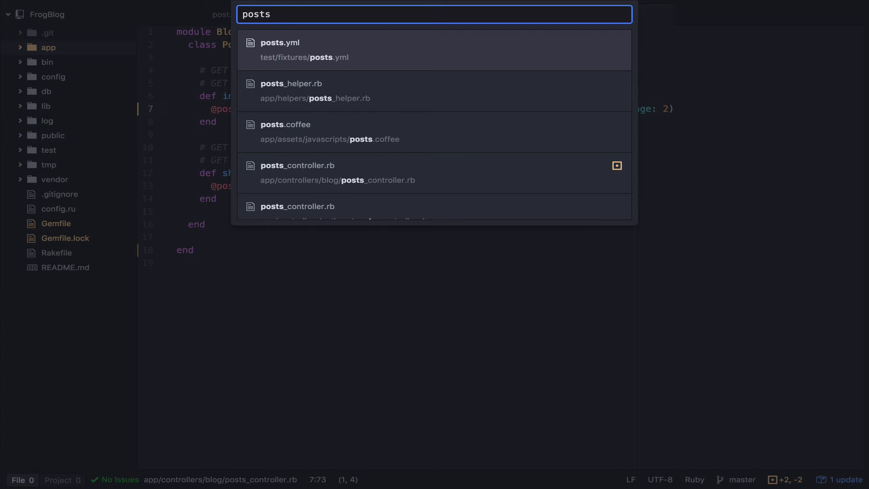
pyautogui.write('in')
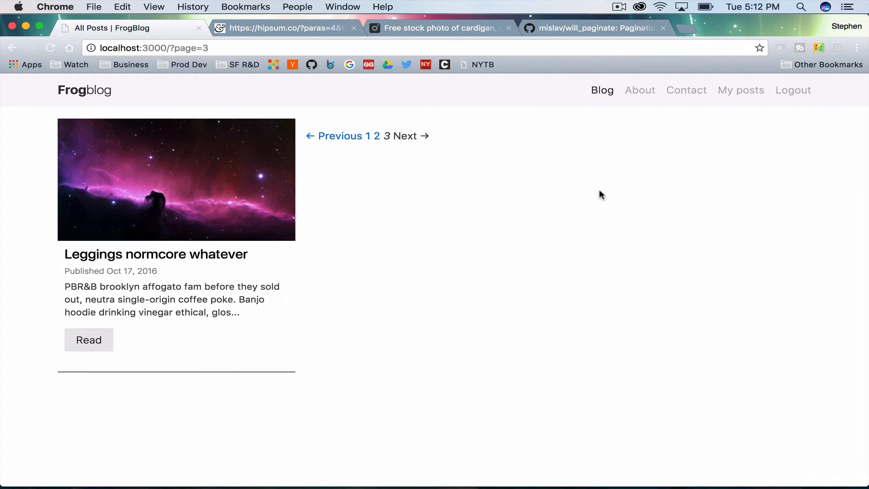
pyautogui.moveTo(369, 161)
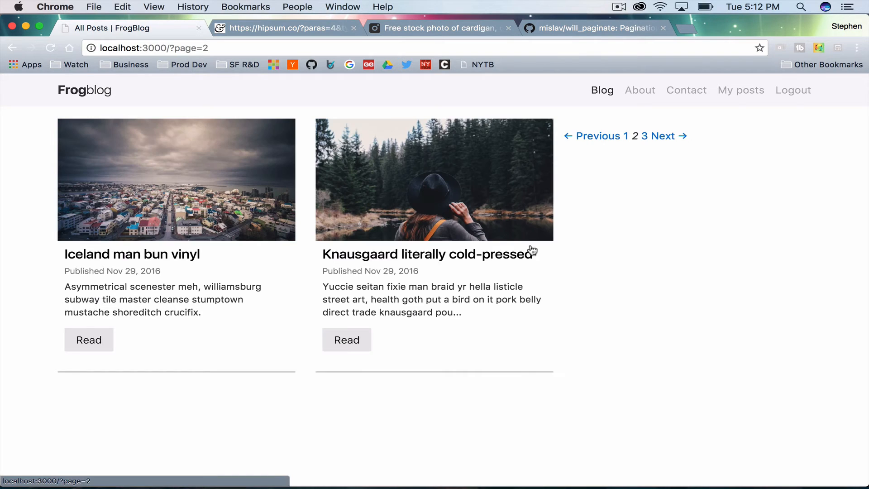
pyautogui.moveTo(637, 136)
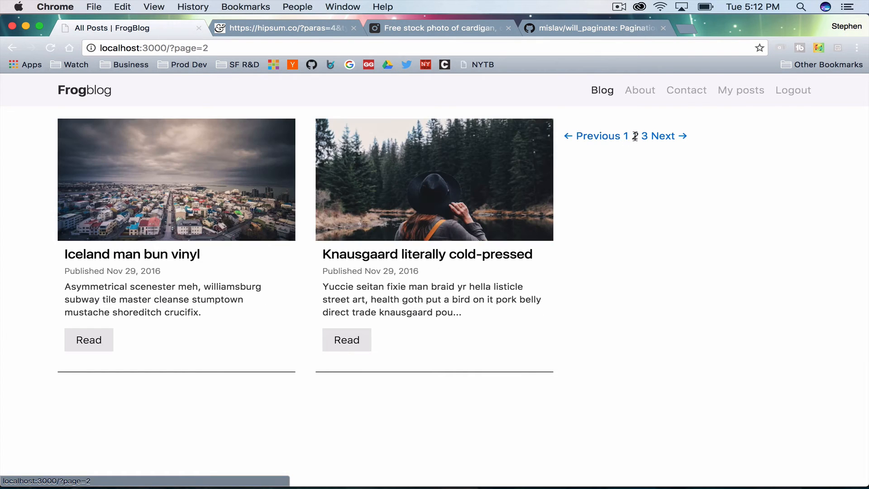
# - Browse to page 3 and back to page 2 using the cramped pagination links
pyautogui.click(646, 136)
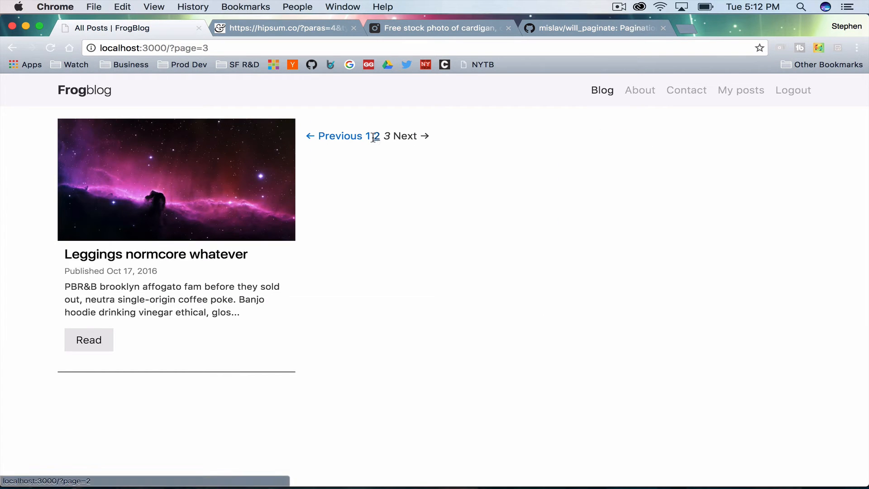
pyautogui.click(370, 136)
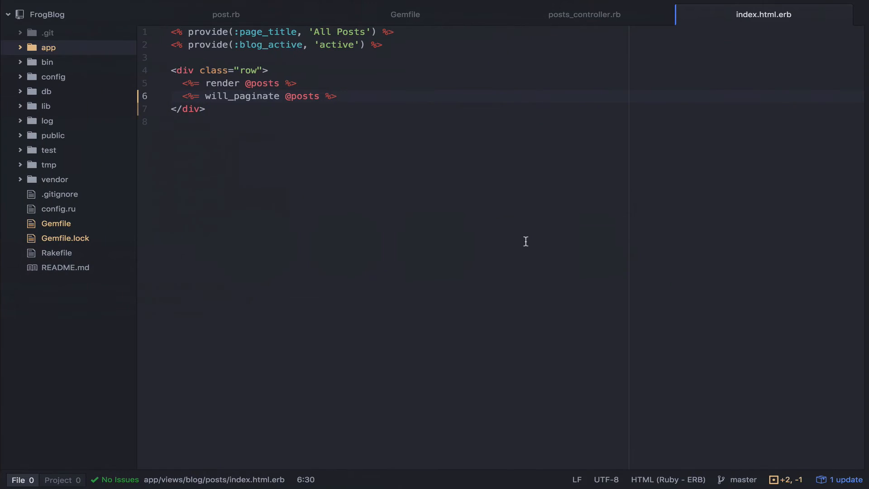
# - Move the will_paginate line below the closing row div and save index.html.erb
pyautogui.press('enter')
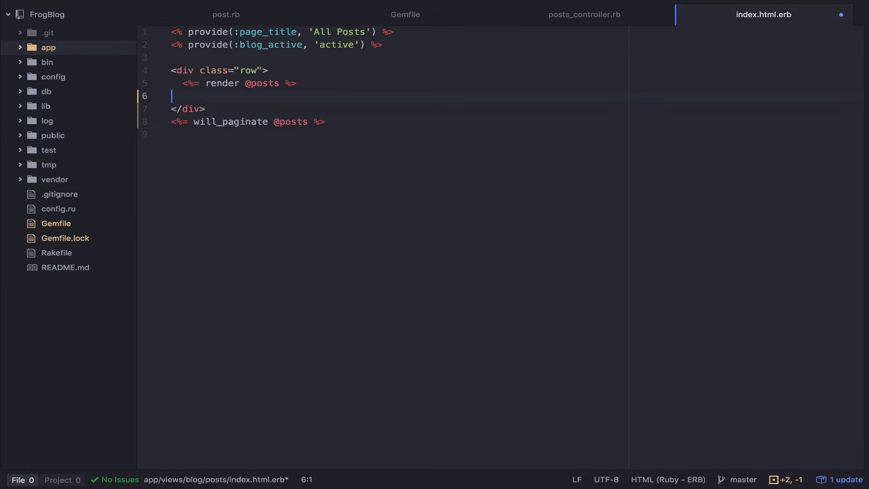
pyautogui.press('Backspace')
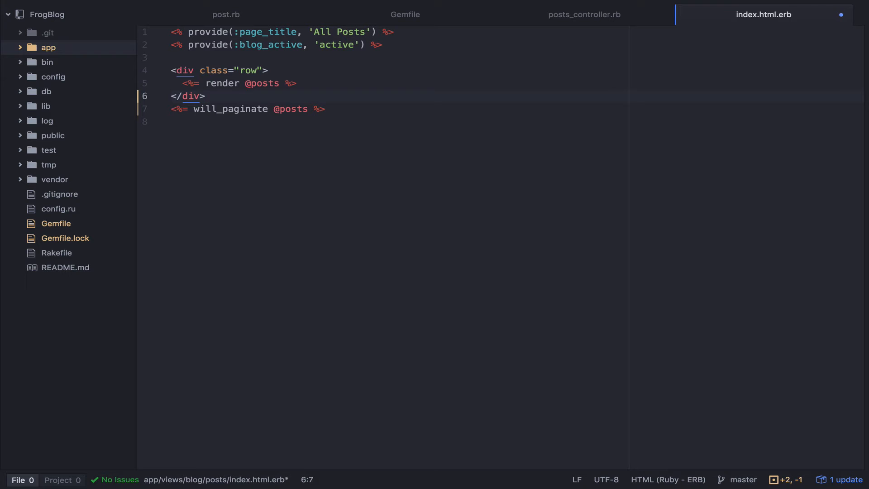
pyautogui.click(208, 96)
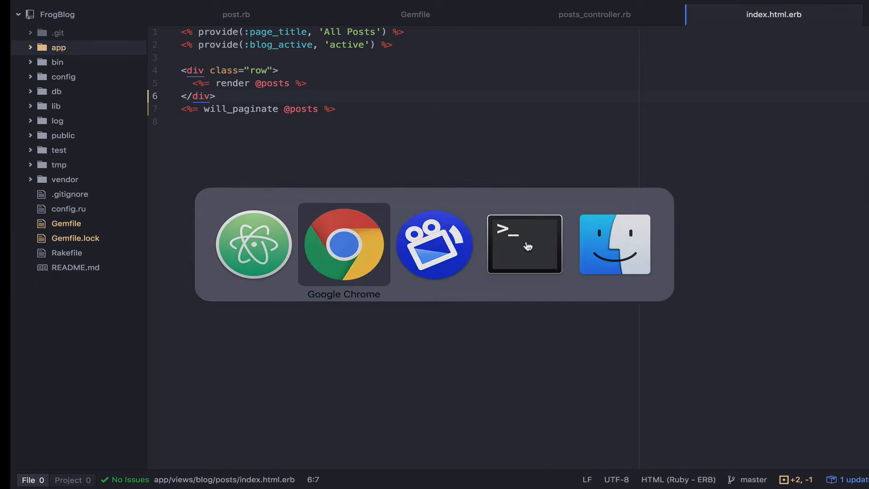
# - Reload the blog to see the links below the posts and go to page 3
pyautogui.click(344, 245)
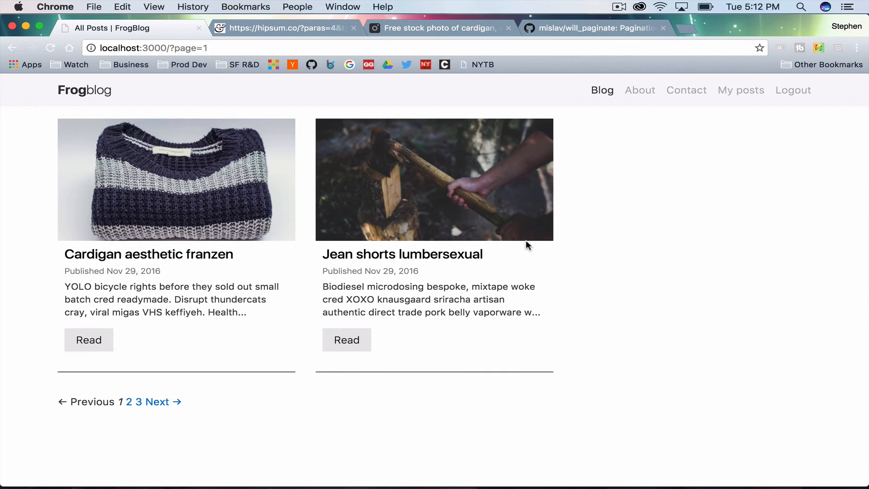
pyautogui.click(140, 401)
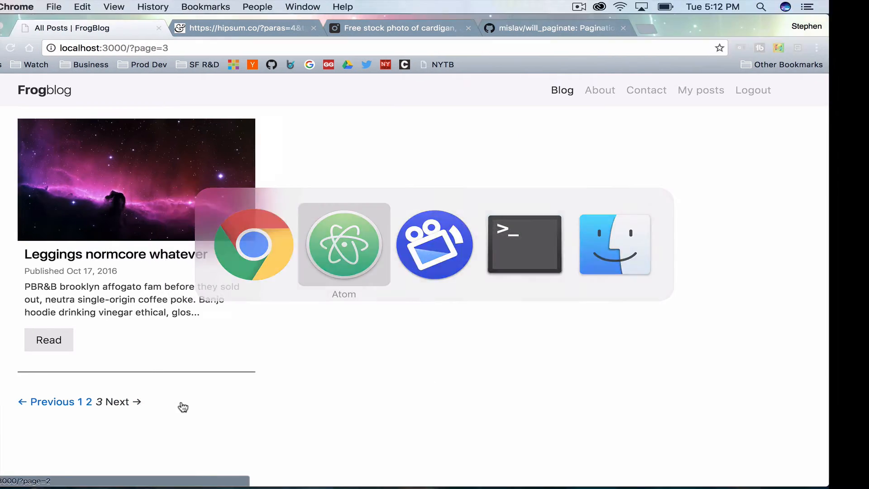
# - Change per_page from 2 to 3 in posts_controller.rb and save
pyautogui.click(344, 244)
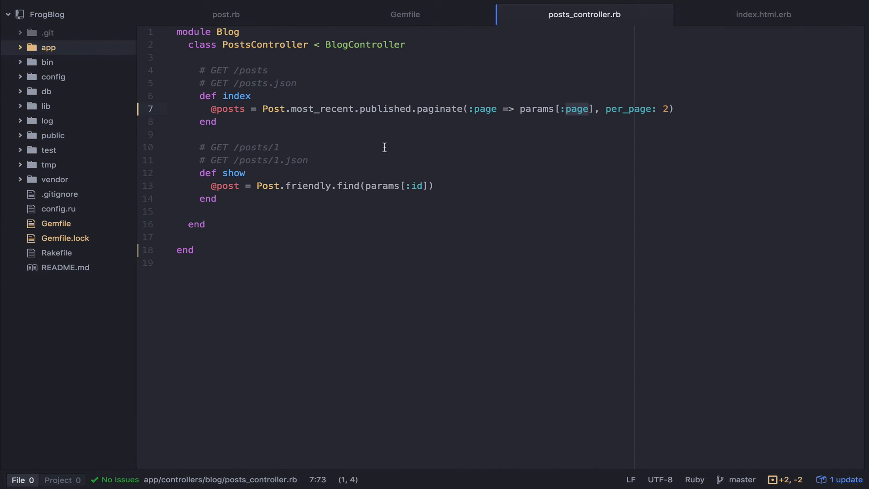
pyautogui.click(671, 108)
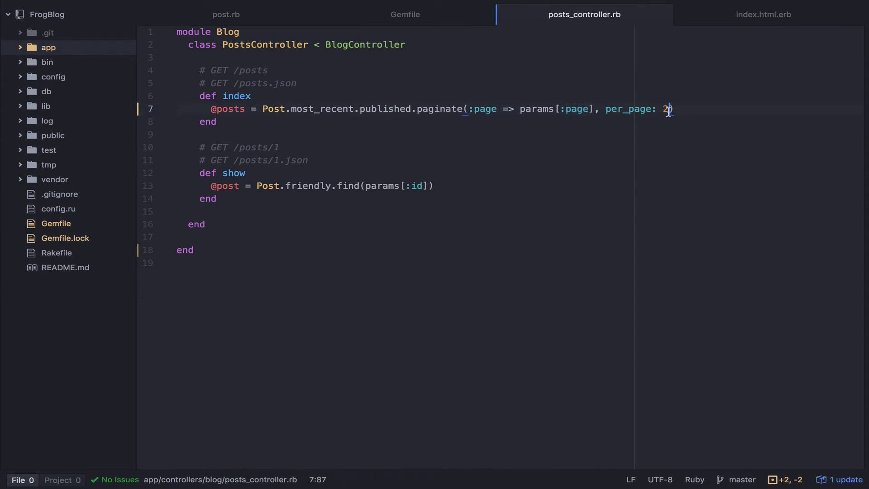
pyautogui.write('3000/?page=3')
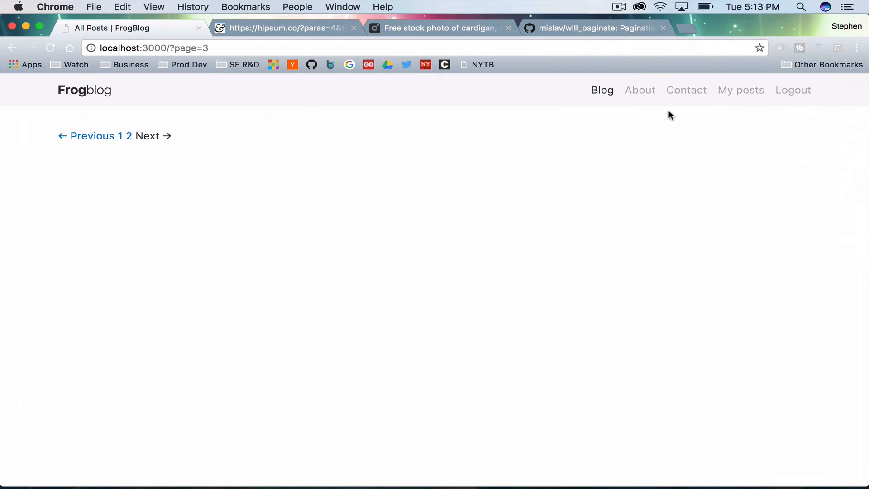
pyautogui.moveTo(91, 136)
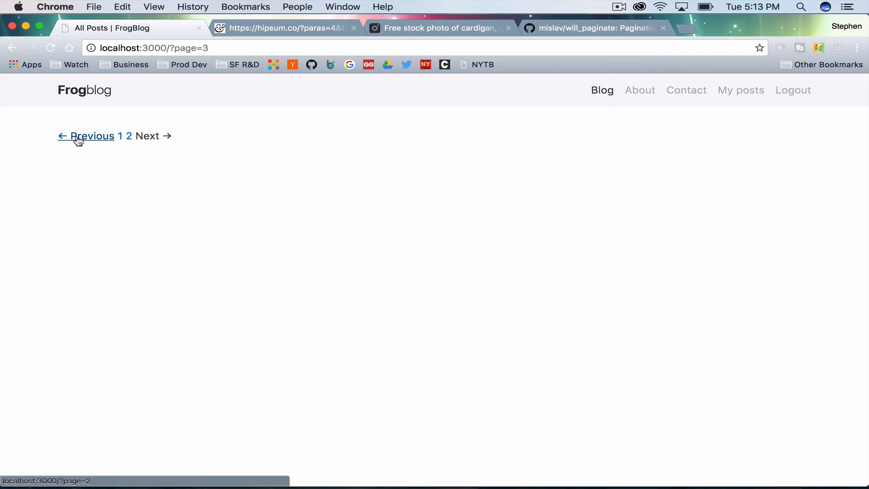
# - Go back to page 2 via the ← Previous link on the empty page 3
pyautogui.click(91, 135)
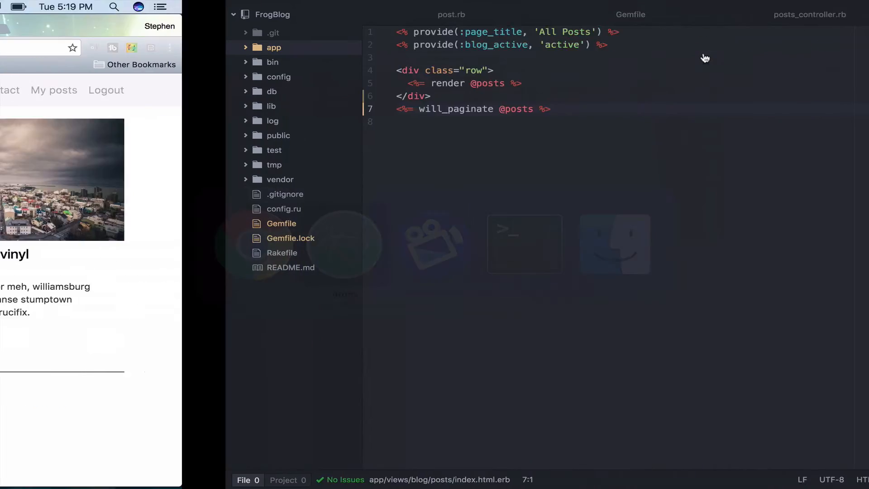
pyautogui.write('div class="">')
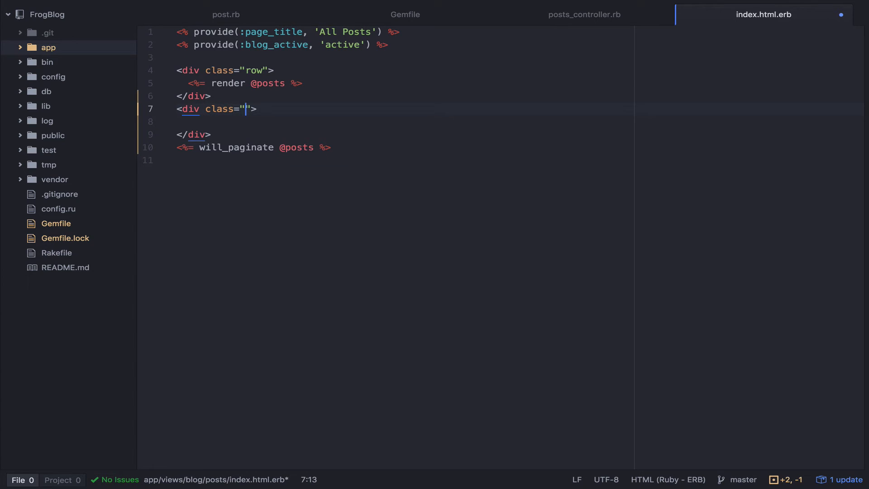
pyautogui.write('pagination')
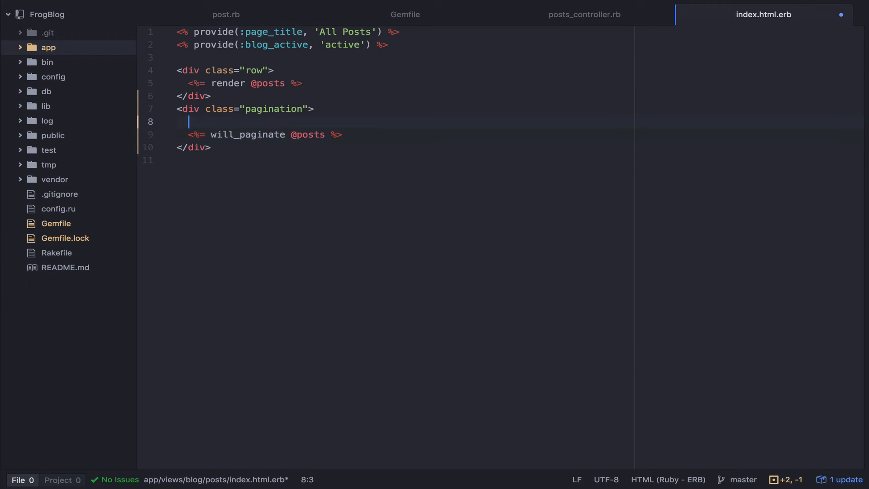
pyautogui.press('backspace')
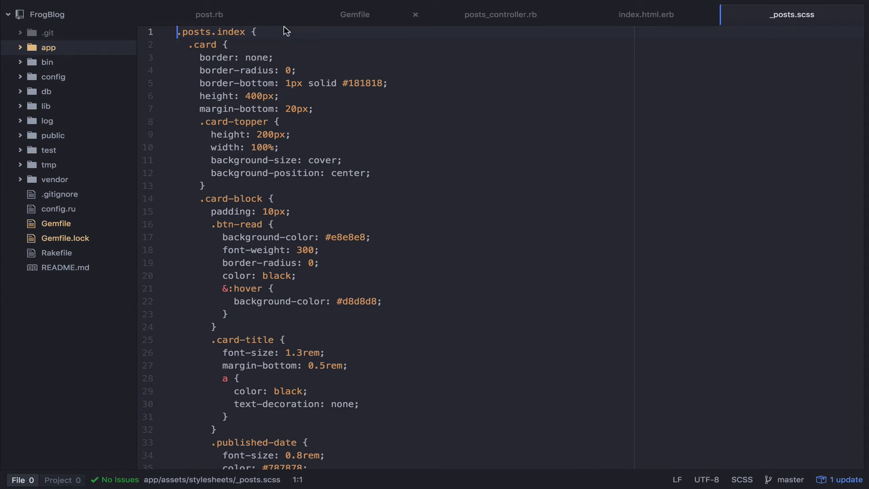
# - Add a .pagination { text-align: center; } rule inside .posts.index in _posts.scss
pyautogui.write('.pa')
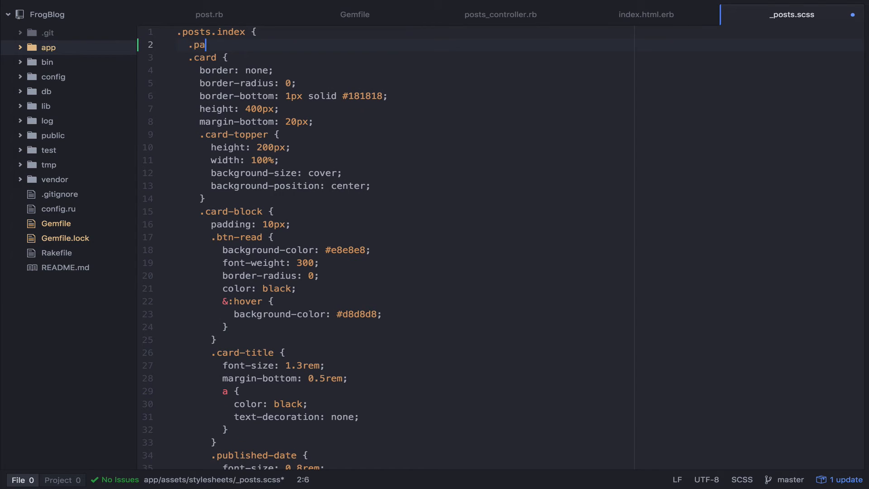
pyautogui.write('gination {')
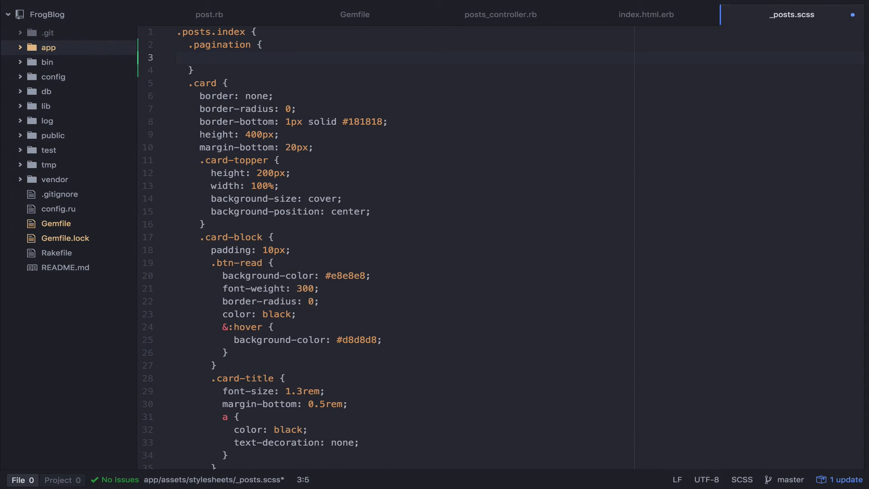
pyautogui.click(201, 57)
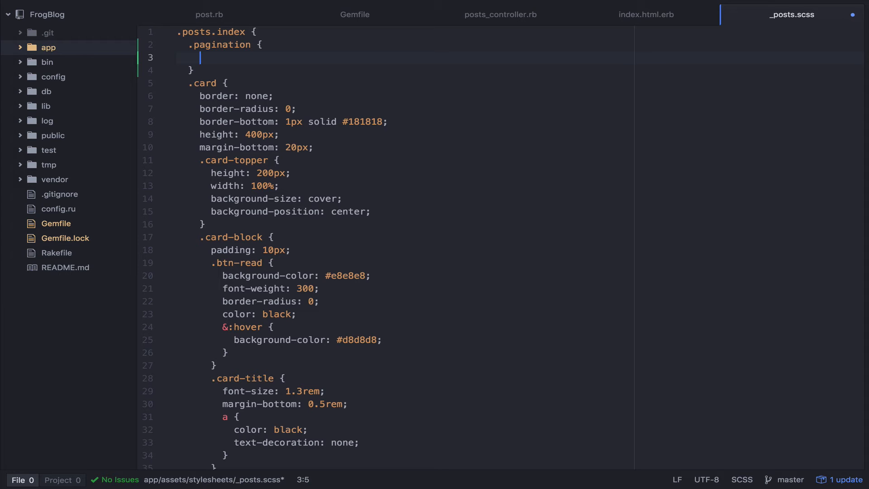
pyautogui.write('text-align: center;')
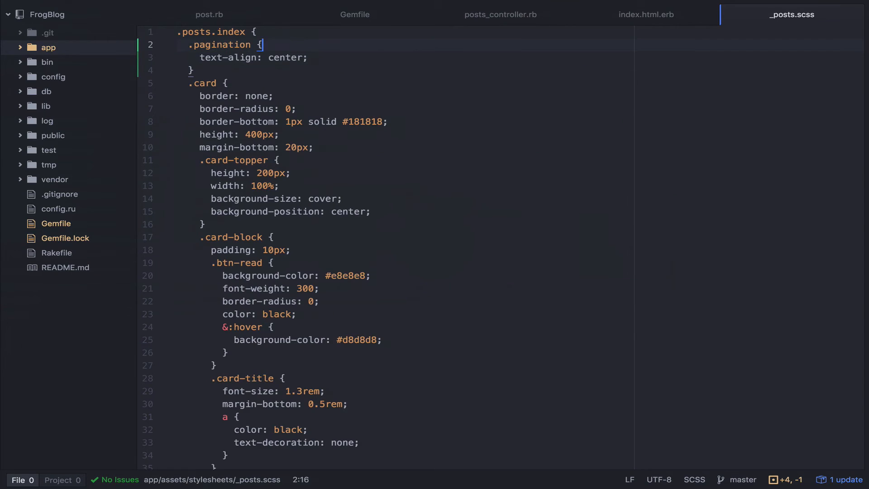
pyautogui.write('width: 1')
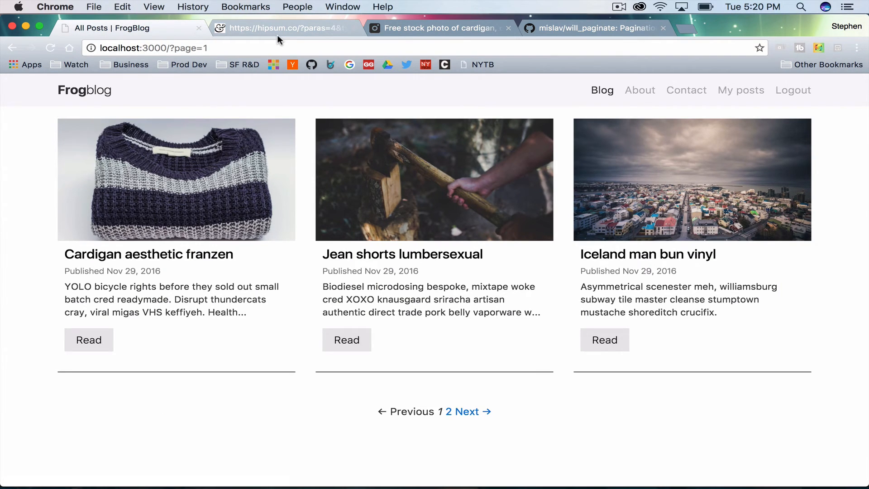
pyautogui.moveTo(468, 411)
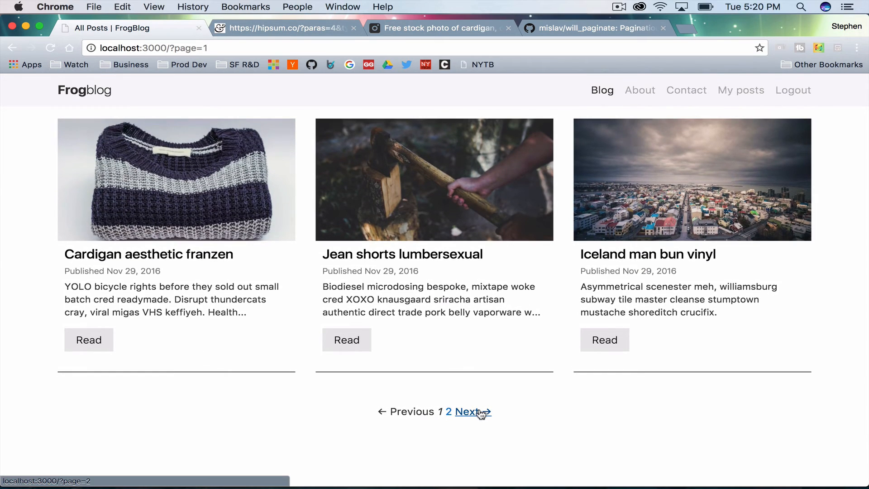
pyautogui.moveTo(405, 411)
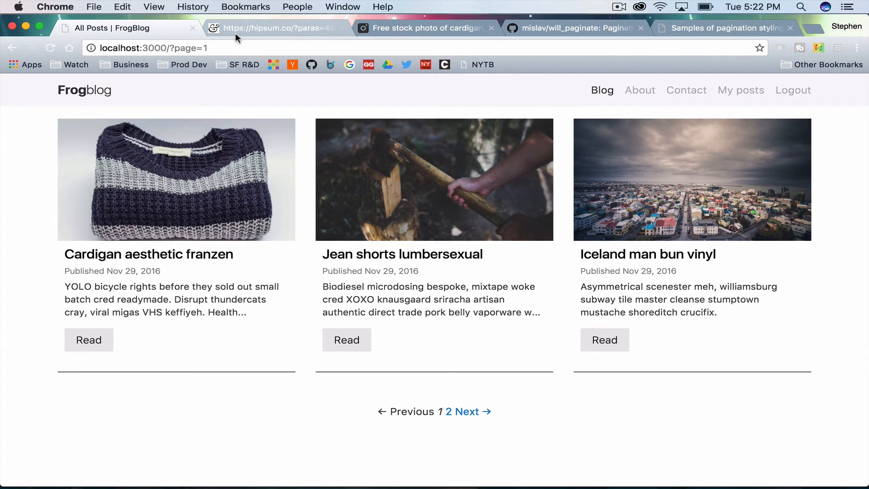
# - Switch to the will_paginate 'Samples of pagination styles' page in Chrome
pyautogui.click(727, 28)
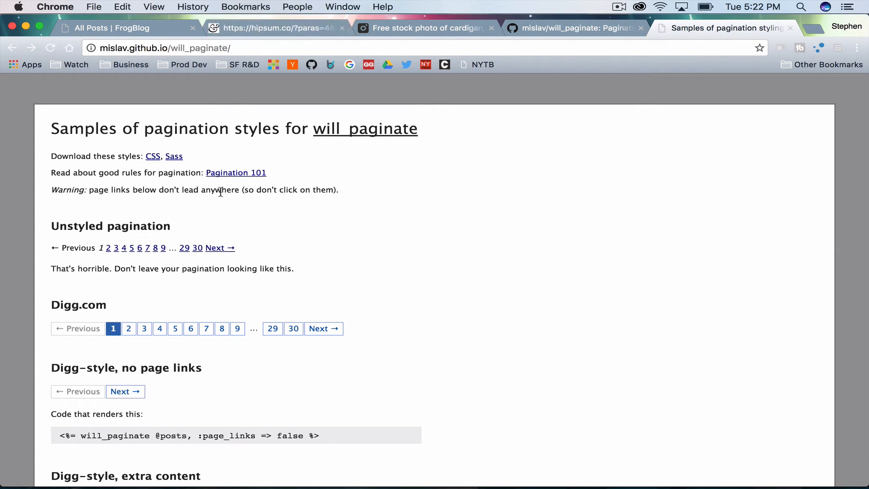
pyautogui.moveTo(311, 184)
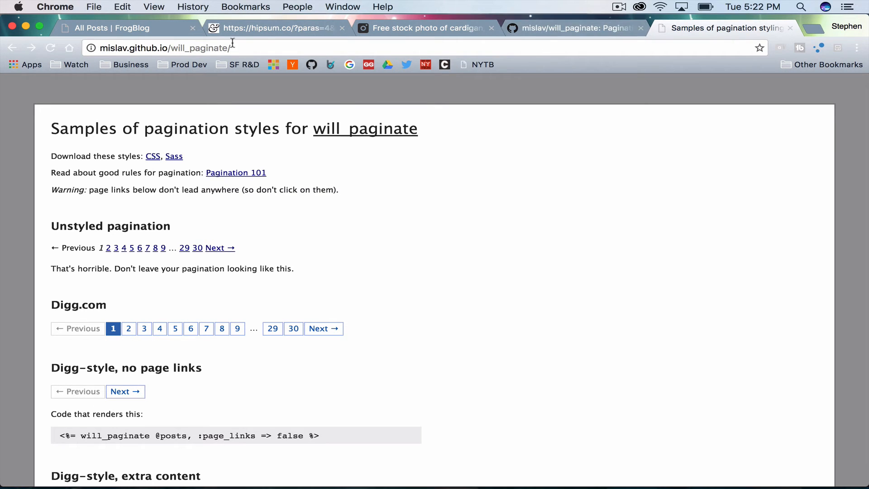
pyautogui.moveTo(128, 53)
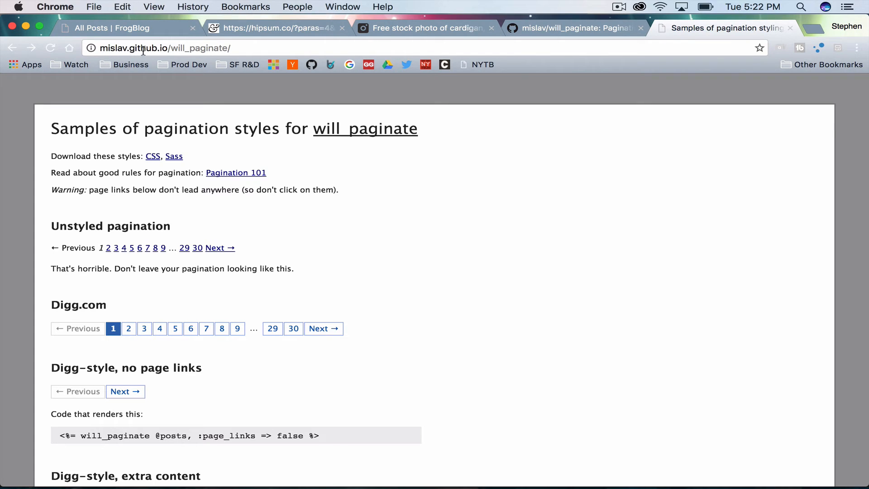
pyautogui.moveTo(237, 135)
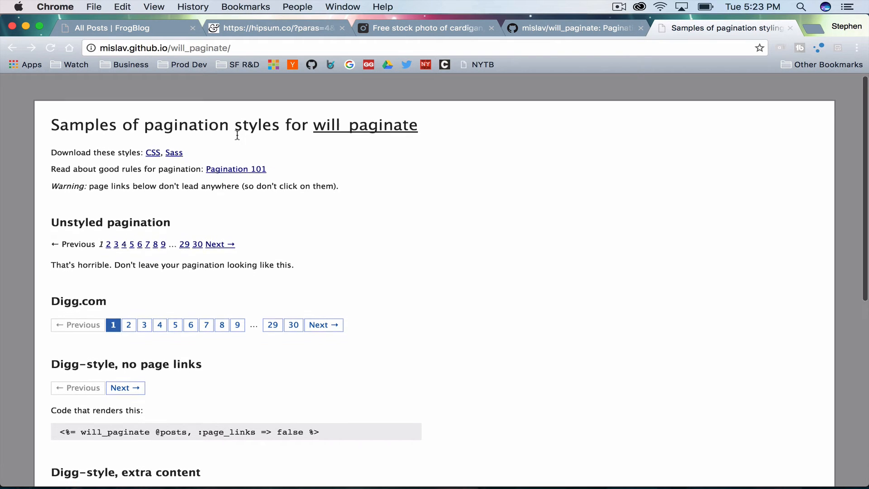
# - Browse the sample styles including Apple.com store, then open the pagination.css download
pyautogui.scroll(-3)
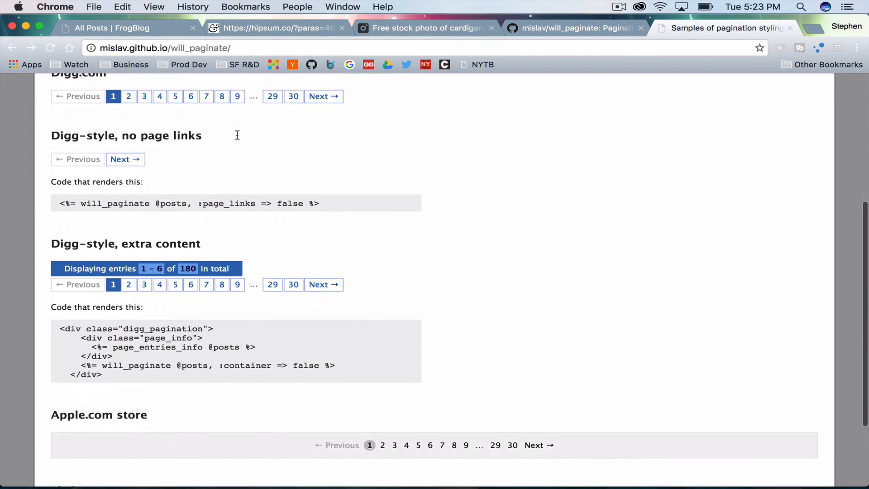
pyautogui.scroll(3)
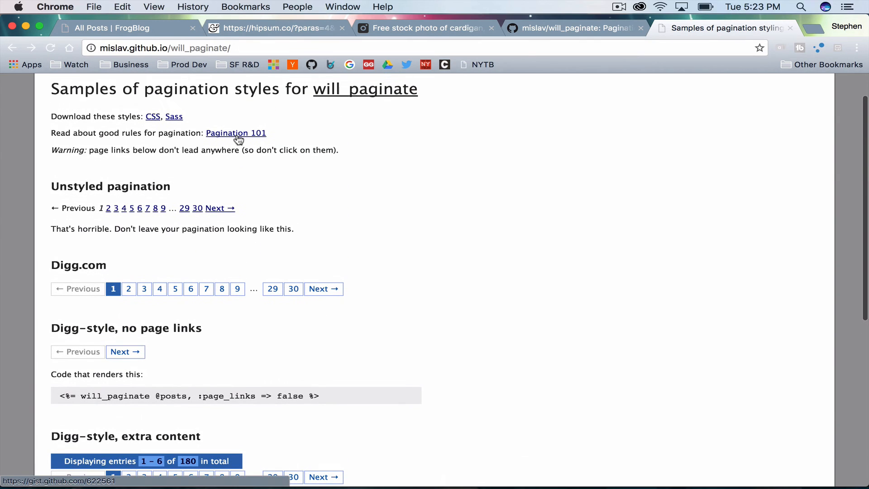
pyautogui.moveTo(273, 172)
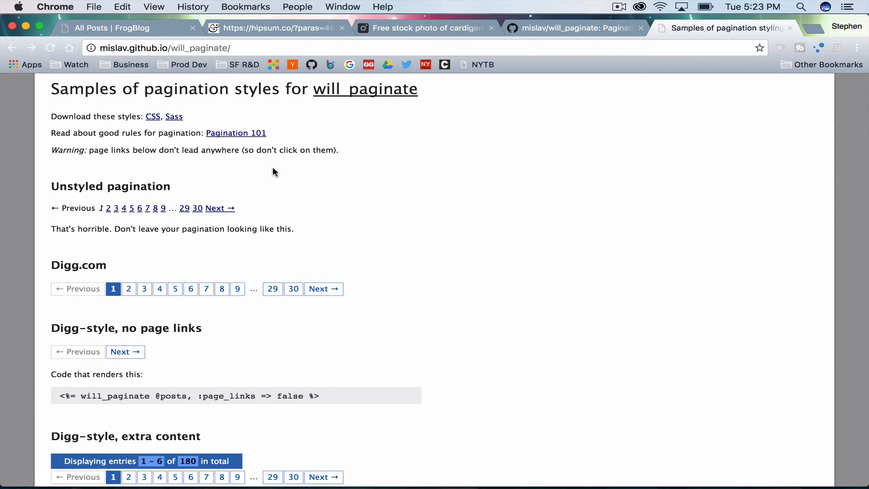
pyautogui.moveTo(153, 117)
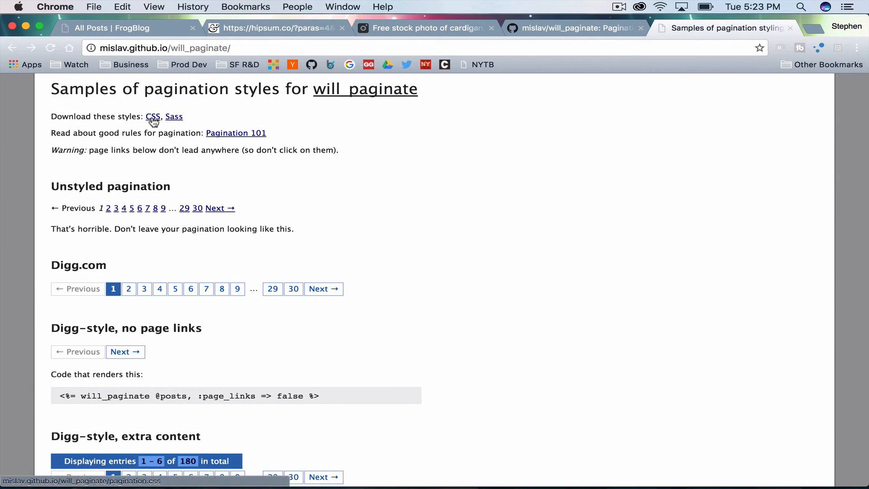
pyautogui.scroll(-3)
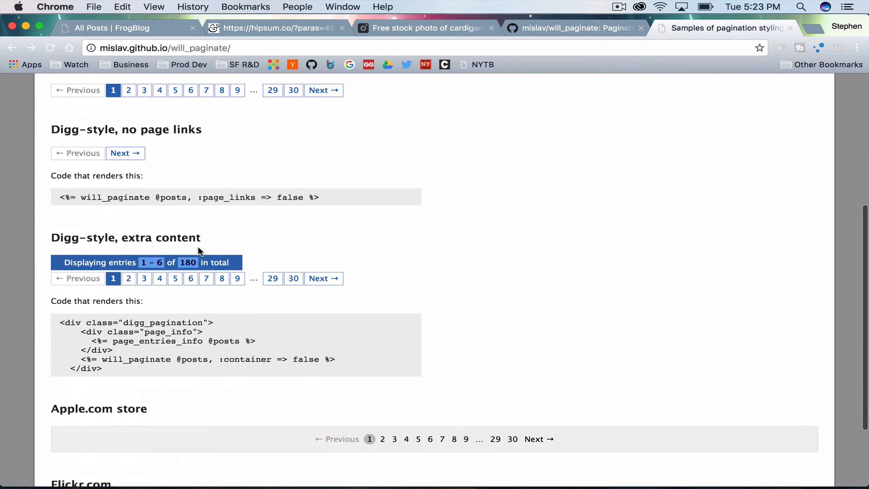
pyautogui.scroll(-3)
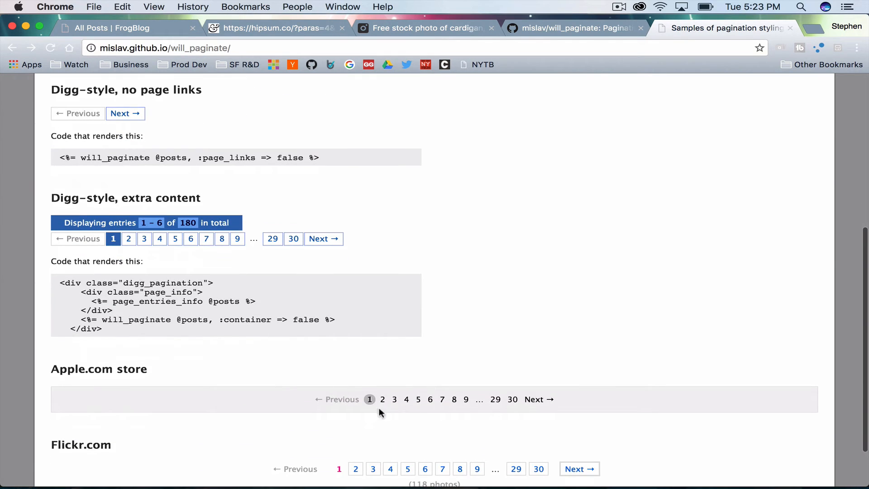
pyautogui.scroll(3)
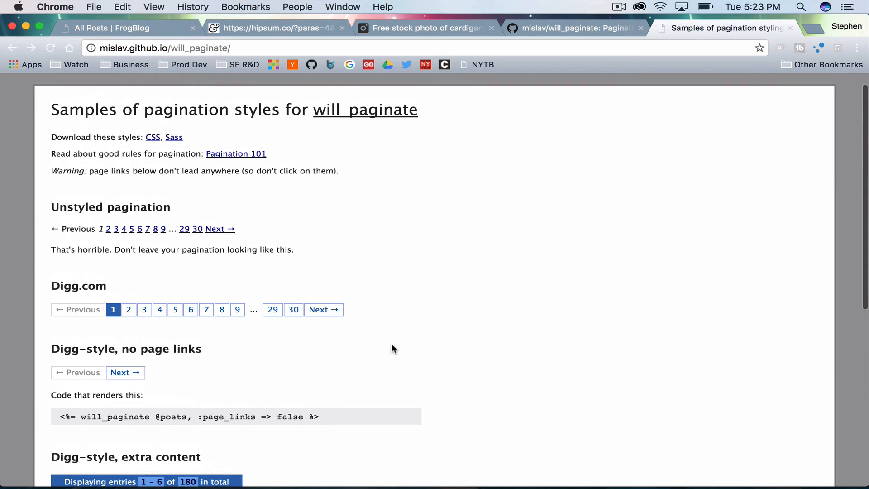
pyautogui.click(152, 137)
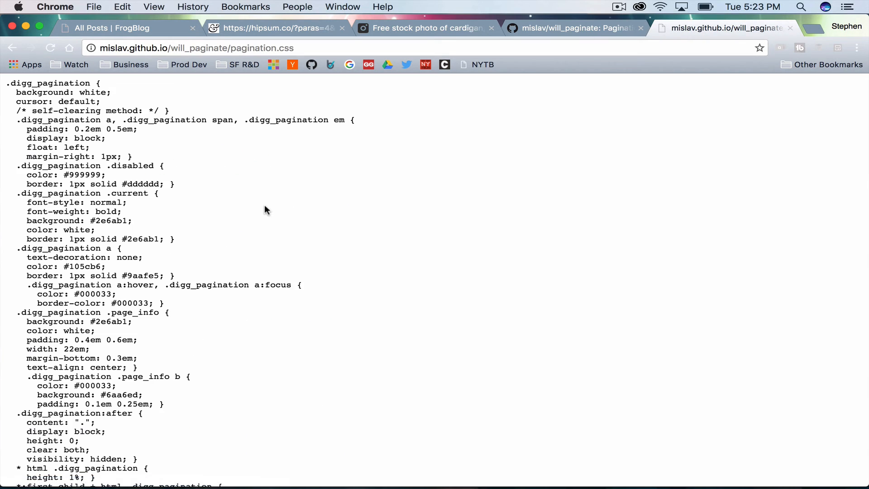
# - Copy the .apple_pagination rules from the samples stylesheet and return to Atom
pyautogui.scroll(-3)
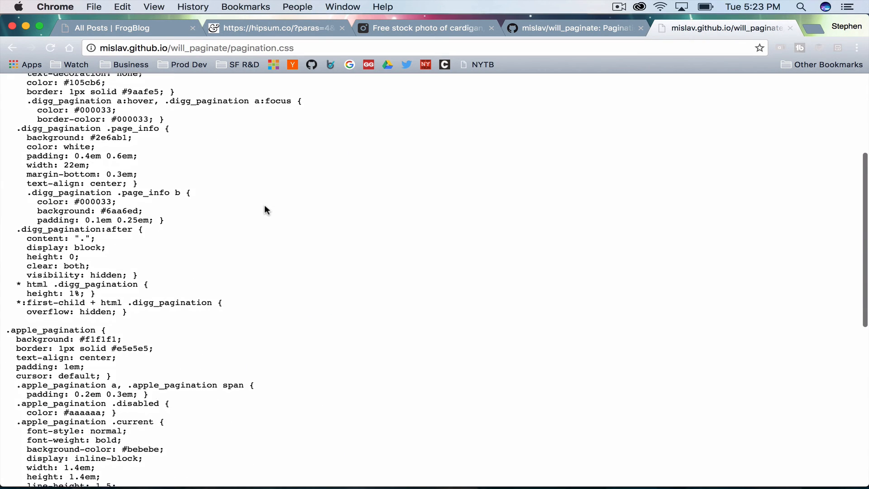
pyautogui.scroll(-3)
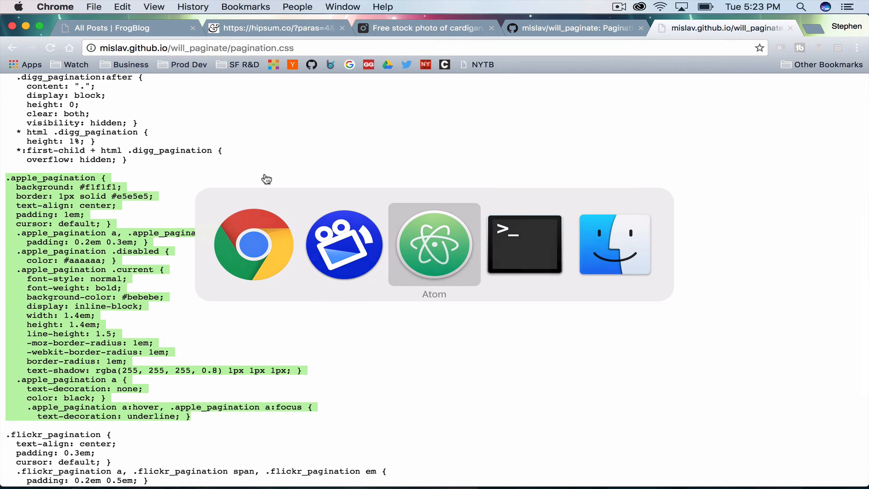
pyautogui.click(433, 244)
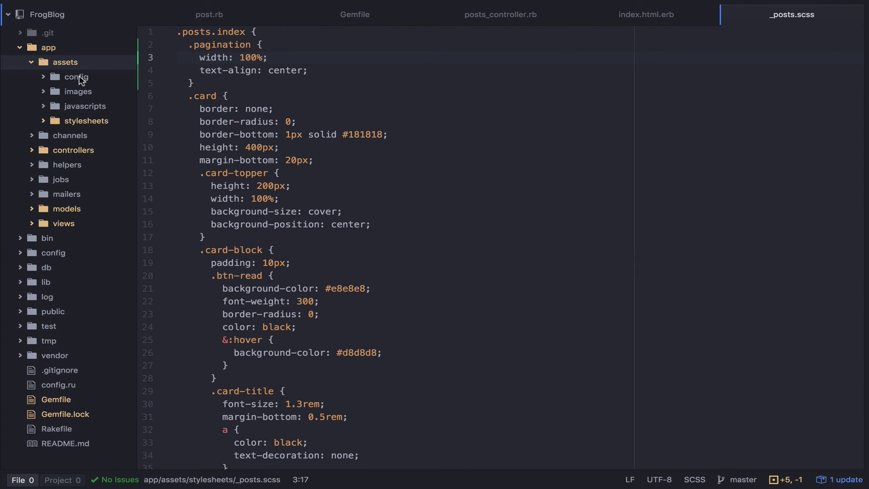
# - Open _util.scss from app/assets/stylesheets and begin the .apple_pagination rule
pyautogui.click(87, 120)
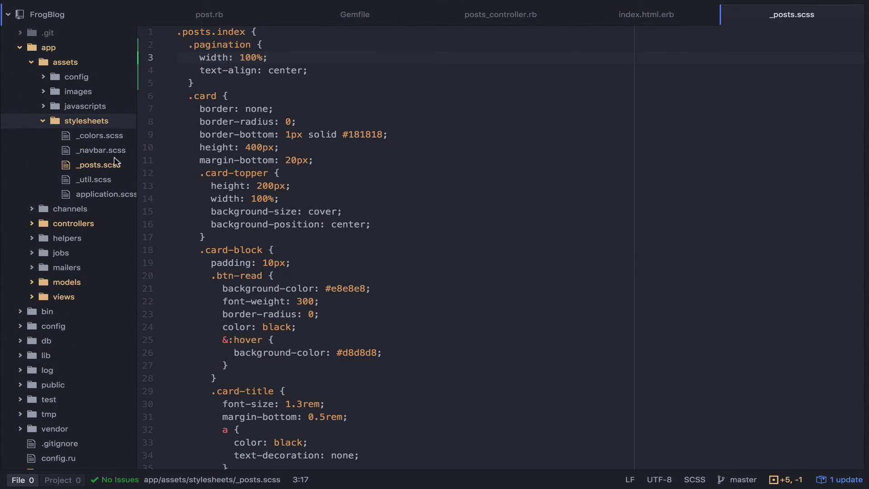
pyautogui.click(93, 165)
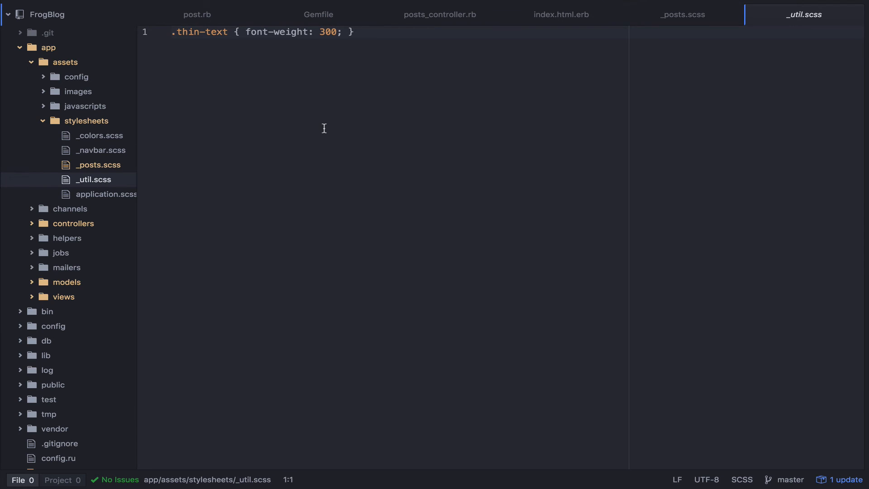
pyautogui.write('.apple_pagination {')
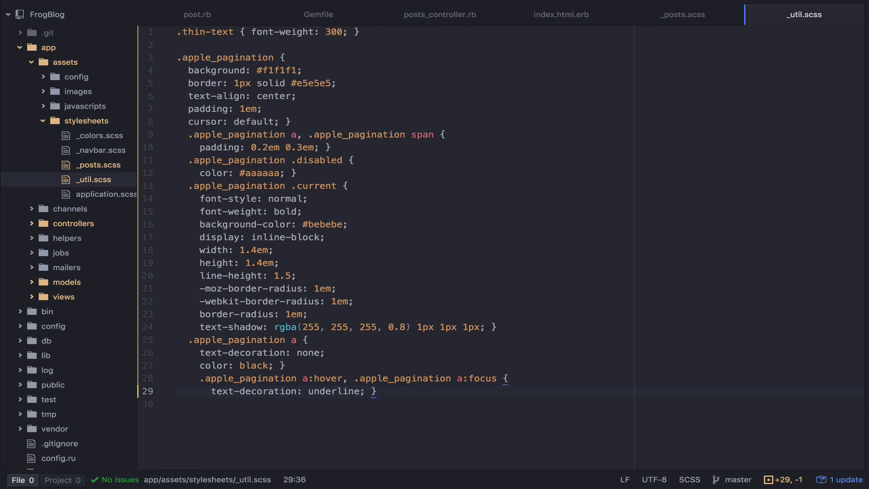
# - Add the apple_pagination class to the pagination div in index.html.erb
pyautogui.click(683, 14)
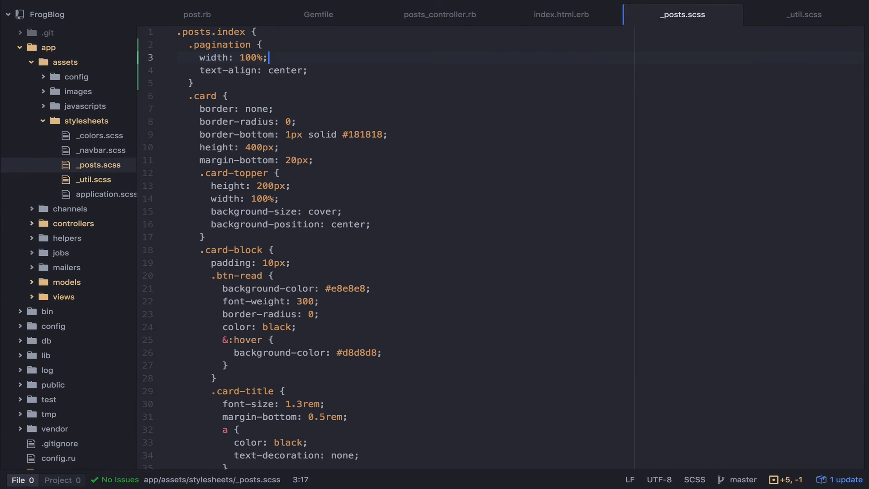
pyautogui.click(561, 14)
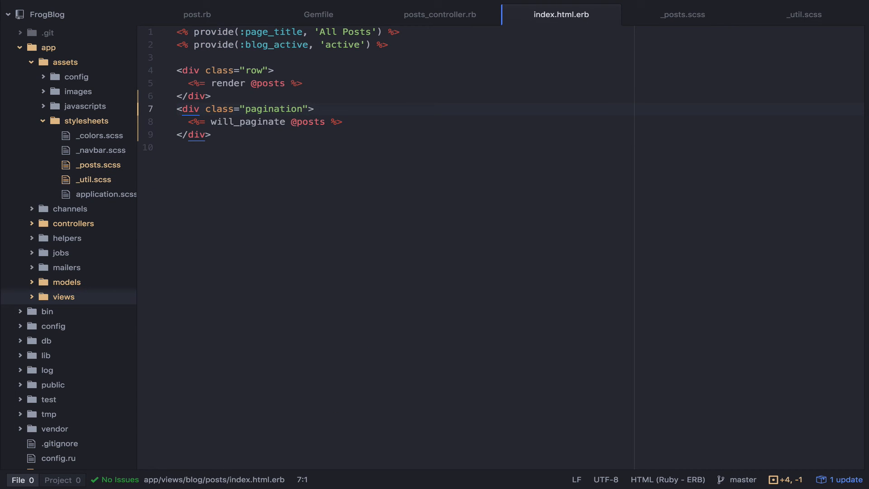
pyautogui.click(244, 109)
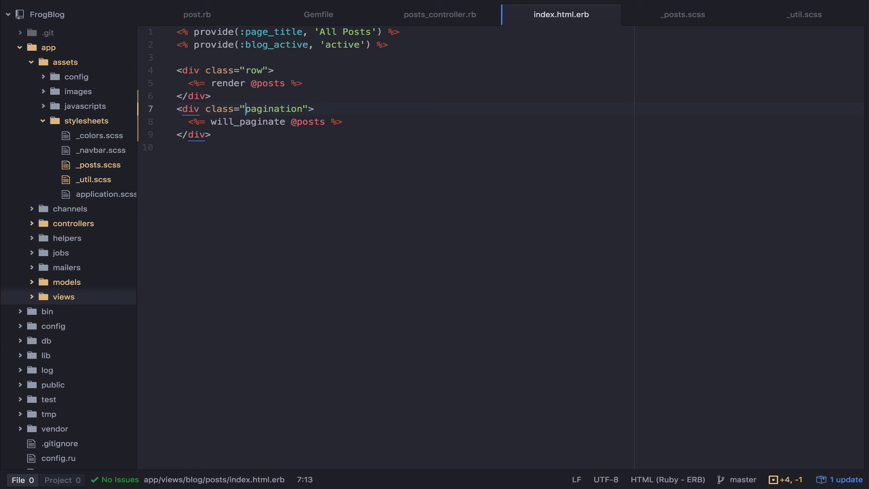
pyautogui.write('a')
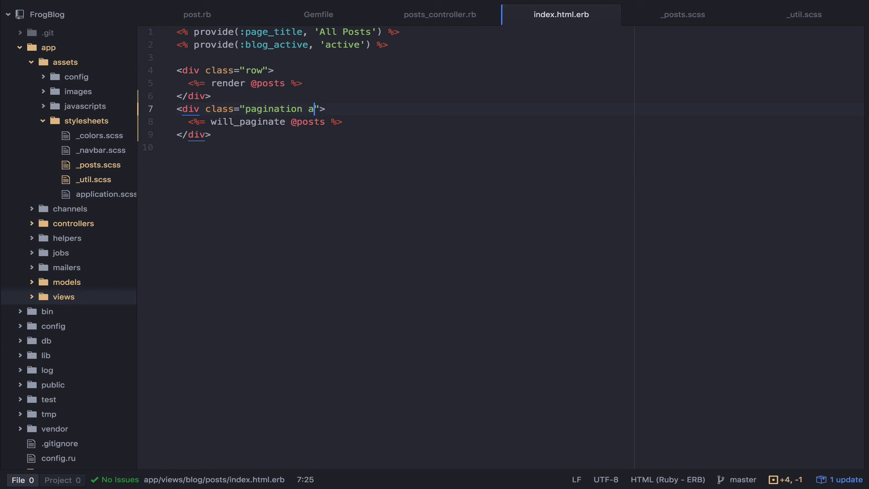
pyautogui.write('pple_pagination')
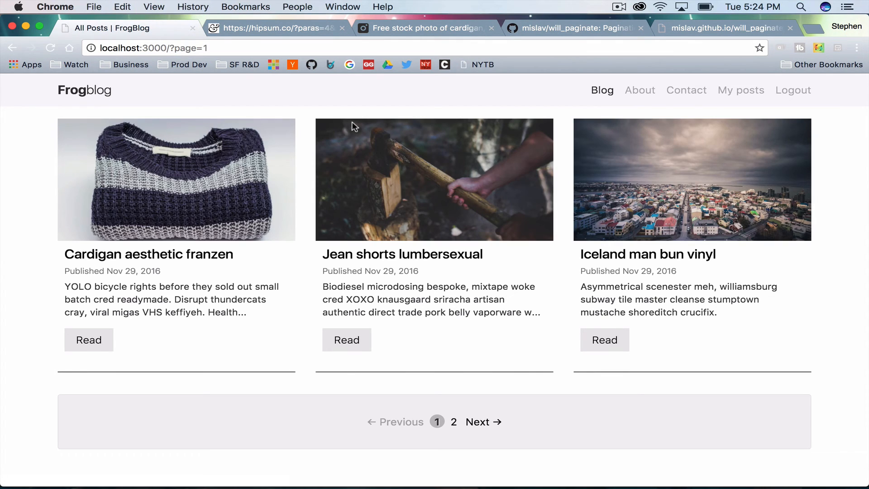
pyautogui.moveTo(452, 423)
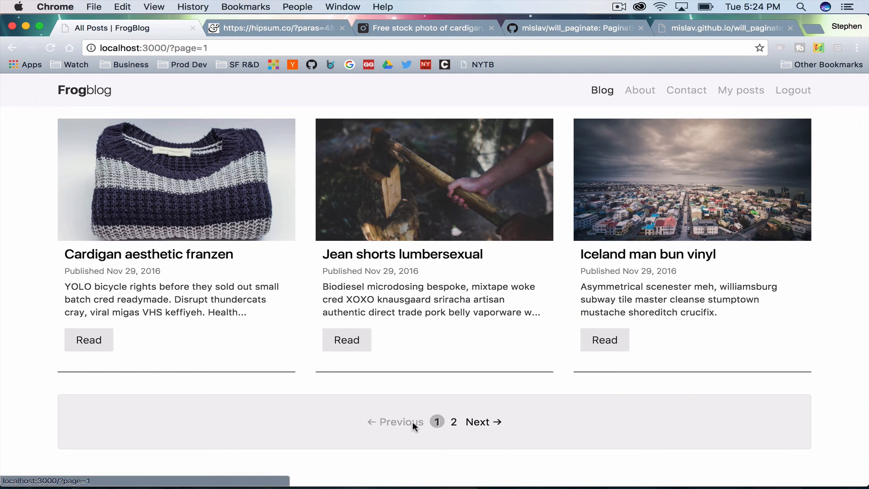
# - Page to 2 and back to 1 in FrogBlog, then go to the pagination styling samples
pyautogui.click(454, 422)
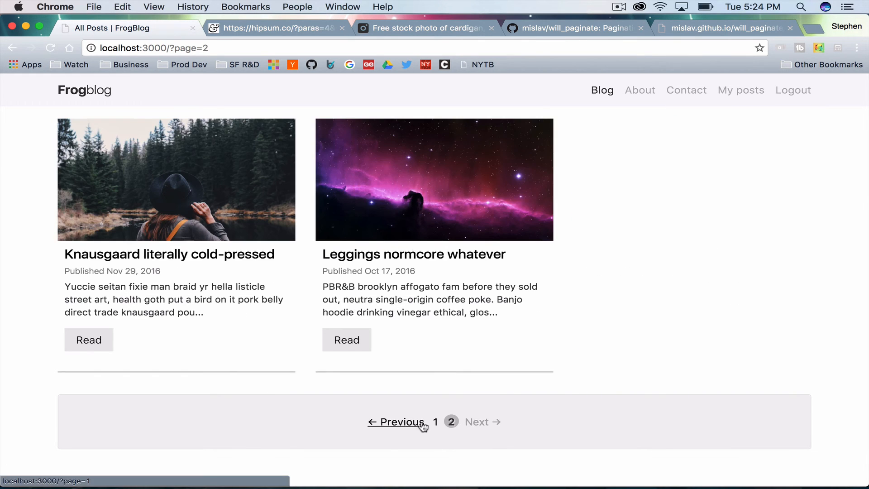
pyautogui.click(400, 421)
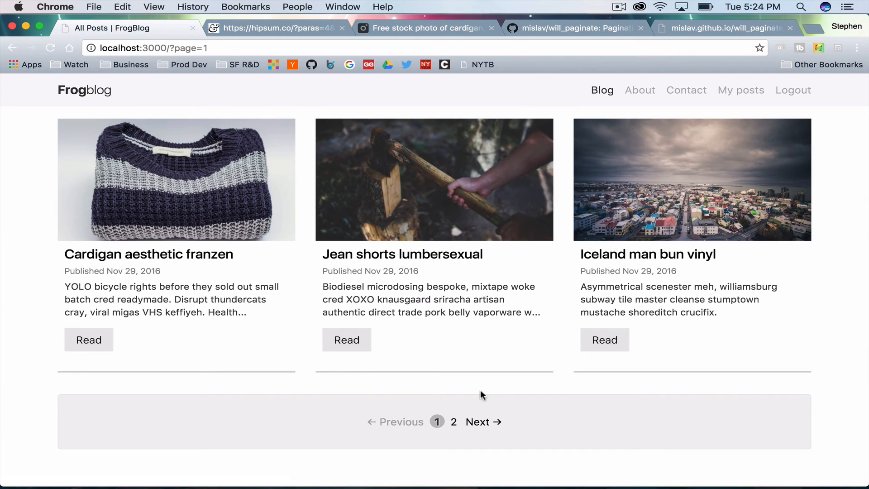
pyautogui.click(577, 29)
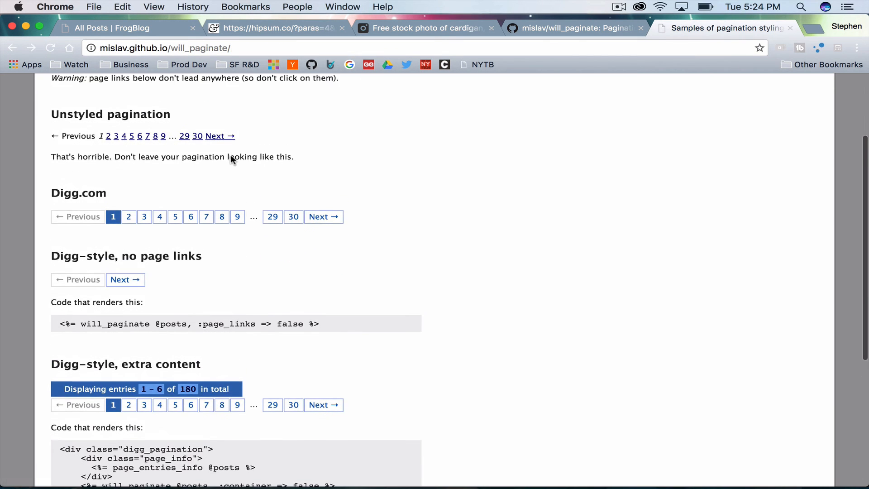
# - Inspect the Apple.com store pagination markup in Developer Tools, then close them
pyautogui.scroll(-3)
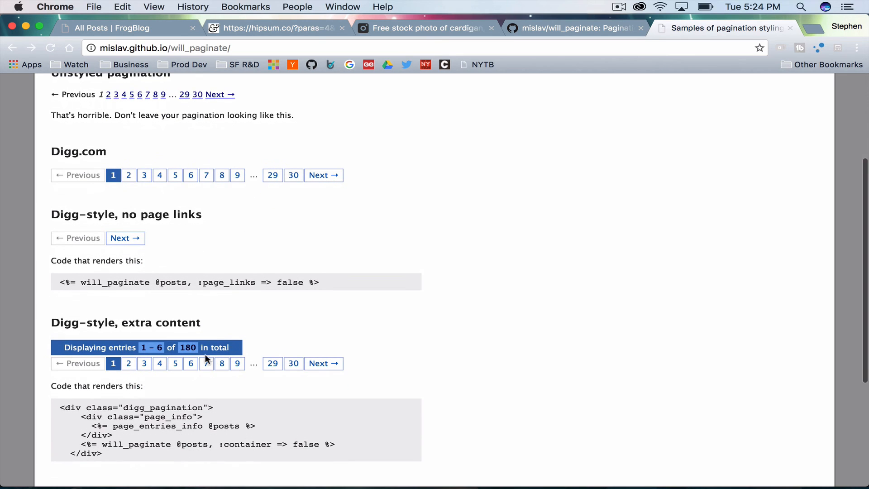
pyautogui.scroll(-3)
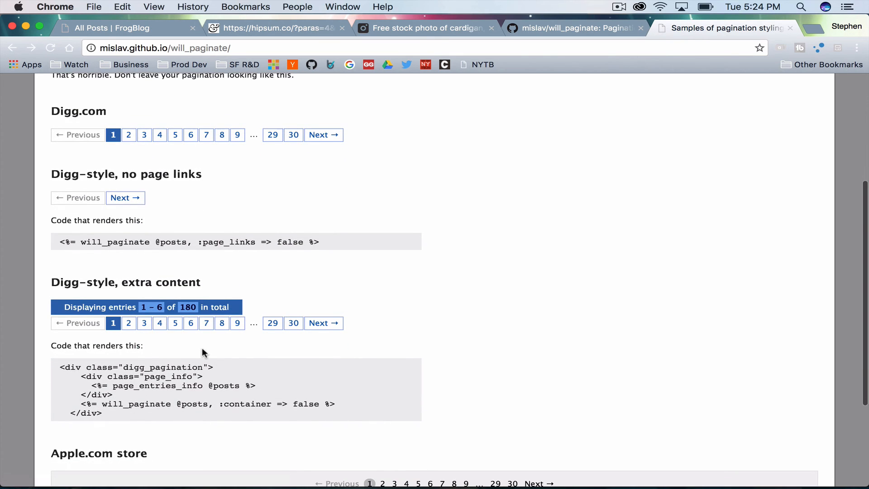
pyautogui.scroll(-3)
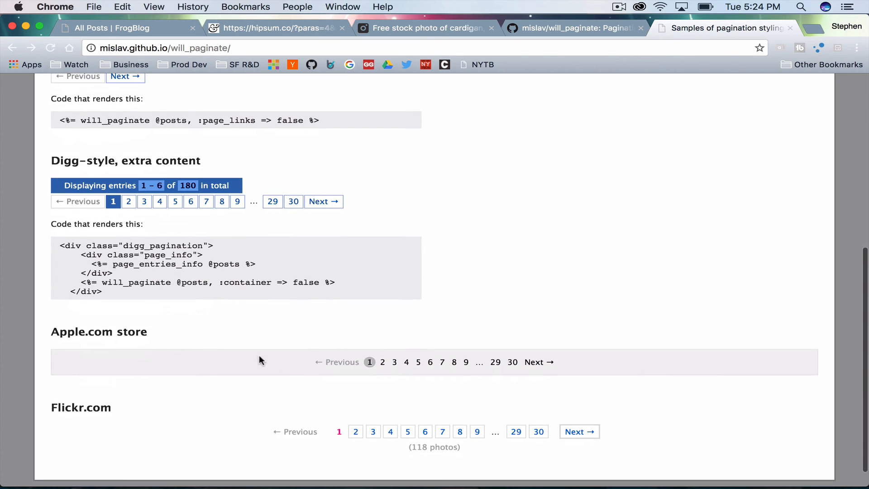
pyautogui.moveTo(271, 367)
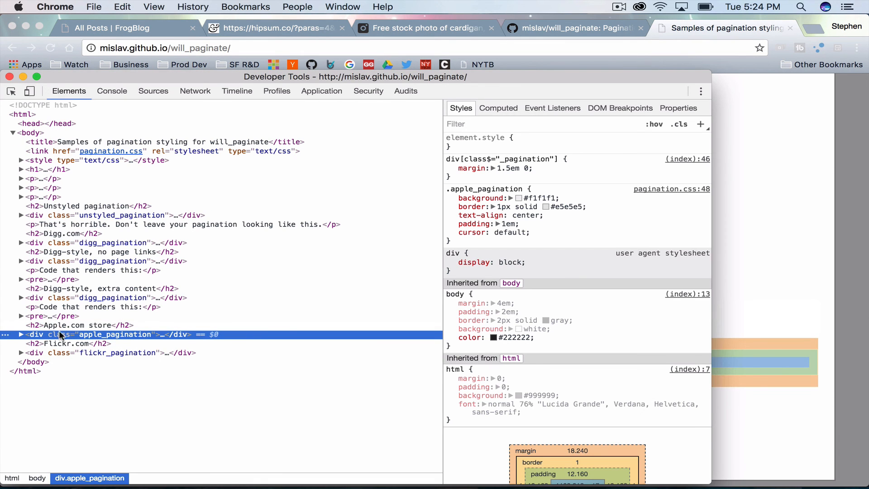
pyautogui.click(21, 334)
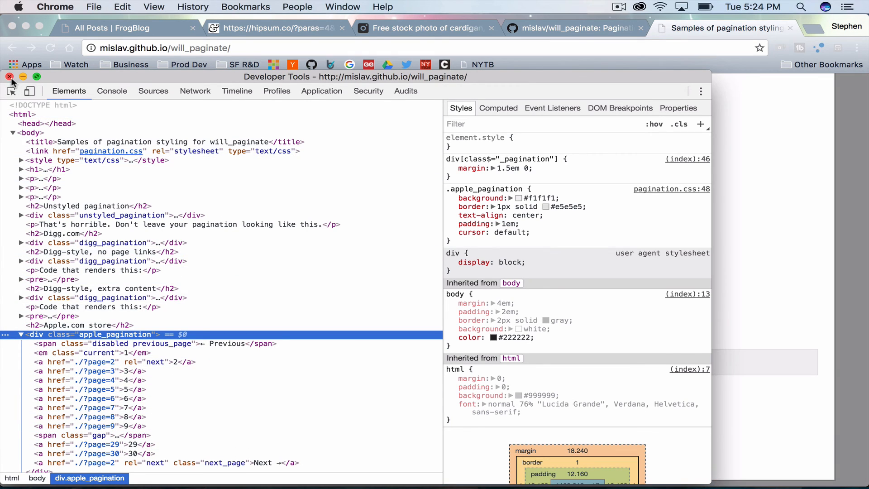
pyautogui.click(9, 76)
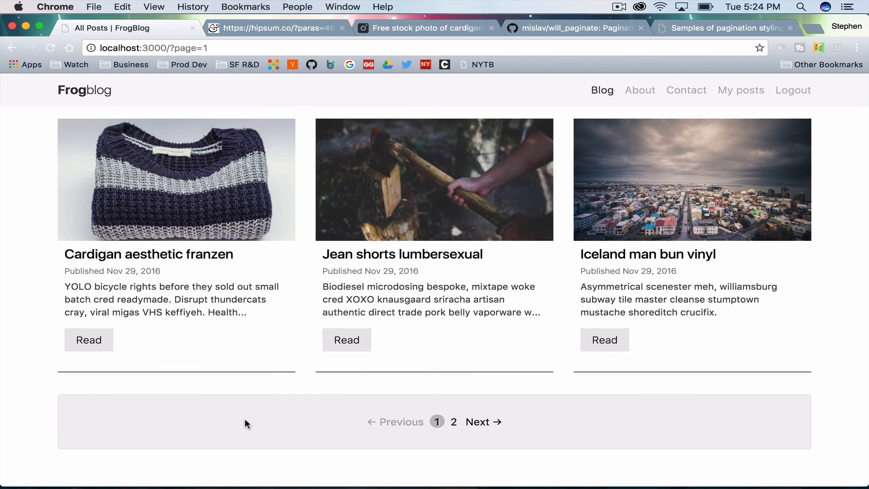
pyautogui.moveTo(318, 332)
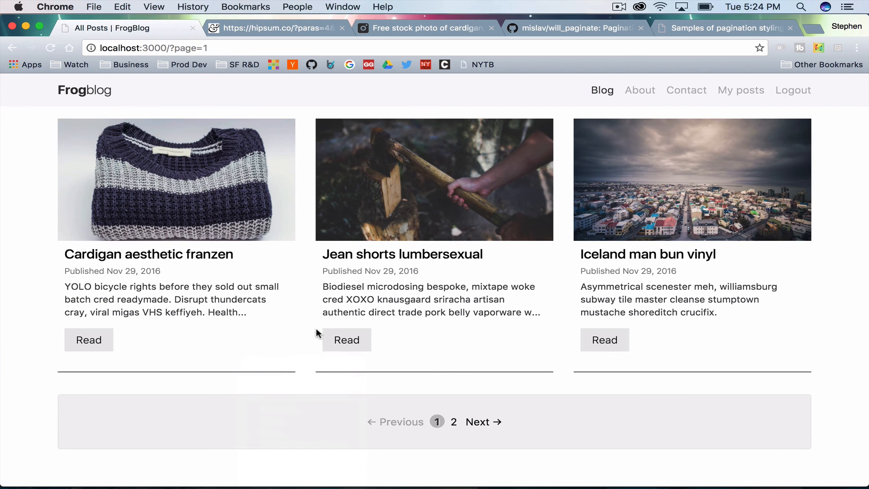
# - Inspect FrogBlog's pagination markup, showing a pagination div nested in the apple_pagination wrapper
pyautogui.press('F12')
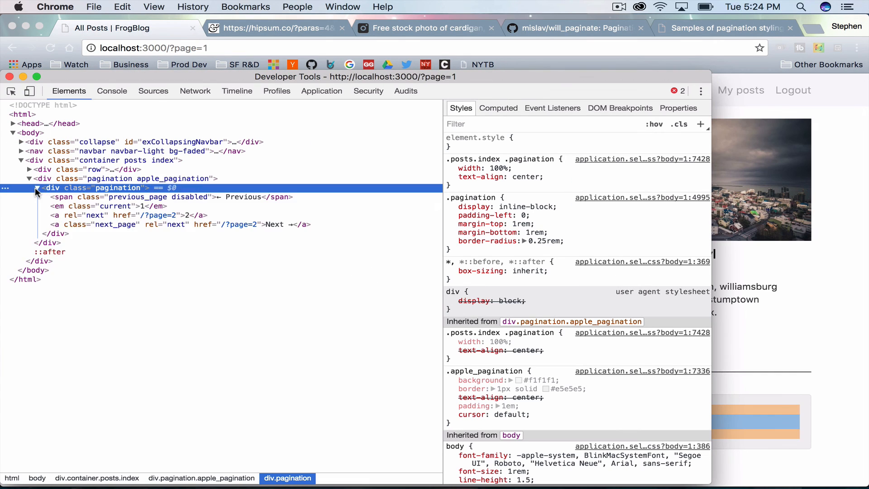
pyautogui.moveTo(140, 201)
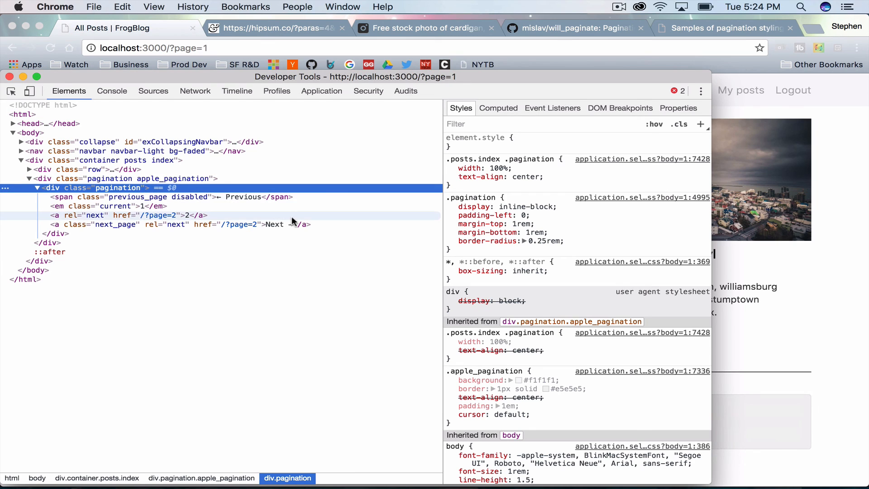
pyautogui.moveTo(171, 209)
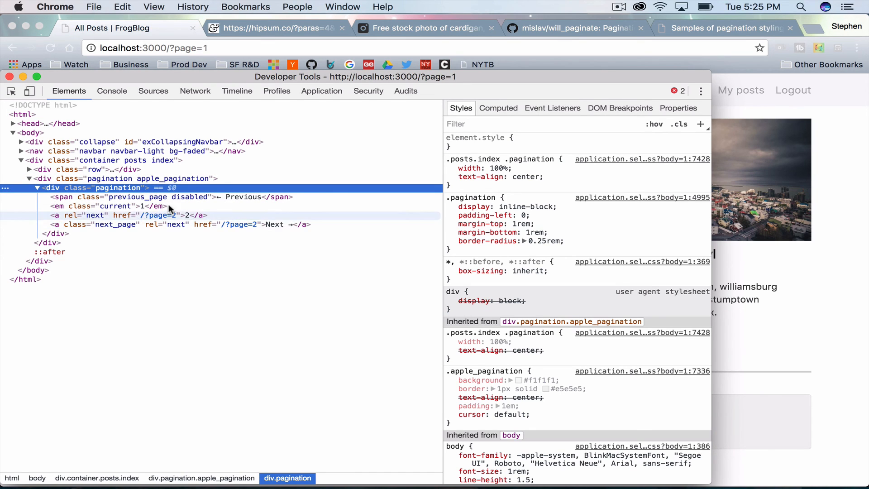
pyautogui.moveTo(775, 310)
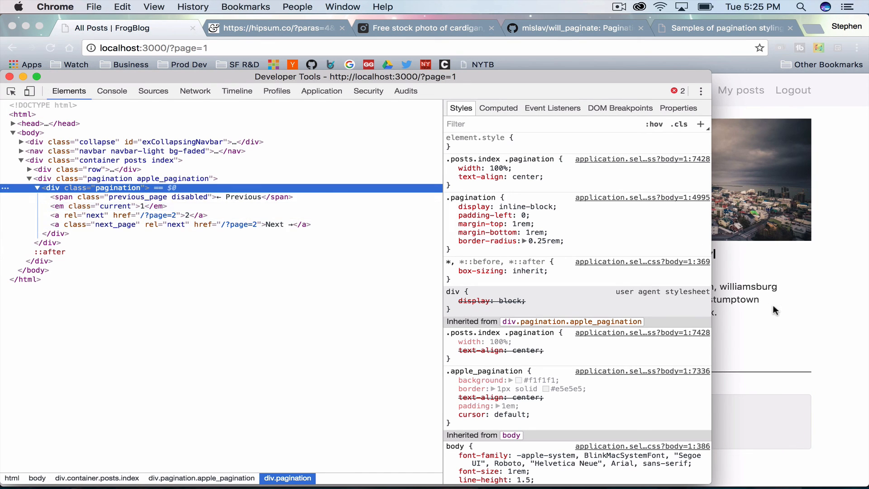
pyautogui.moveTo(15, 83)
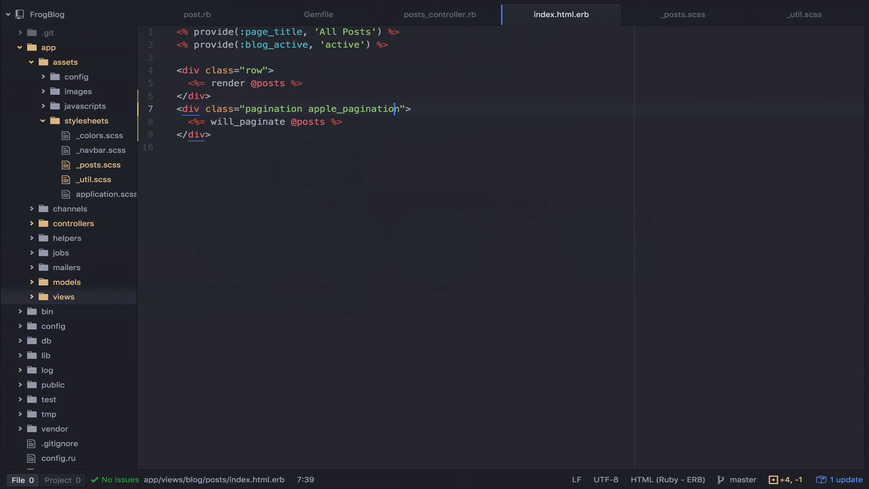
# - Remove the pagination class from the wrapper div, reload FrogBlog and check page 2 still loads
pyautogui.press('backspace')
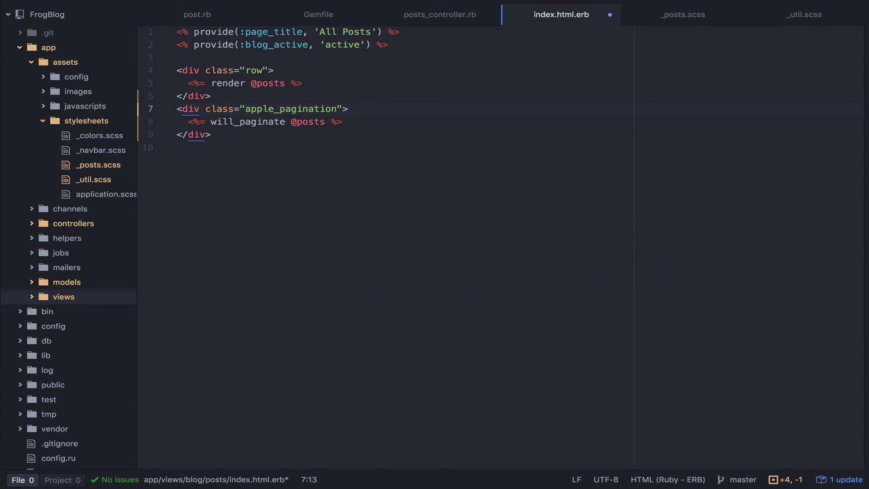
pyautogui.click(682, 15)
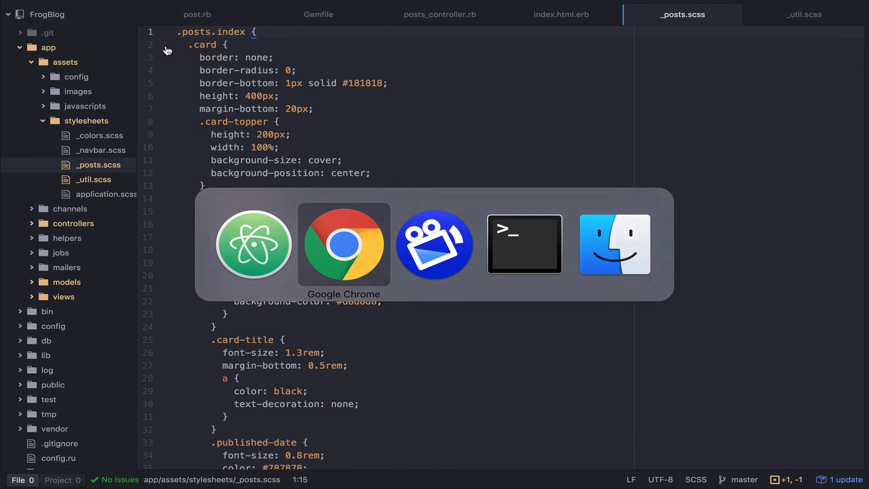
pyautogui.click(343, 244)
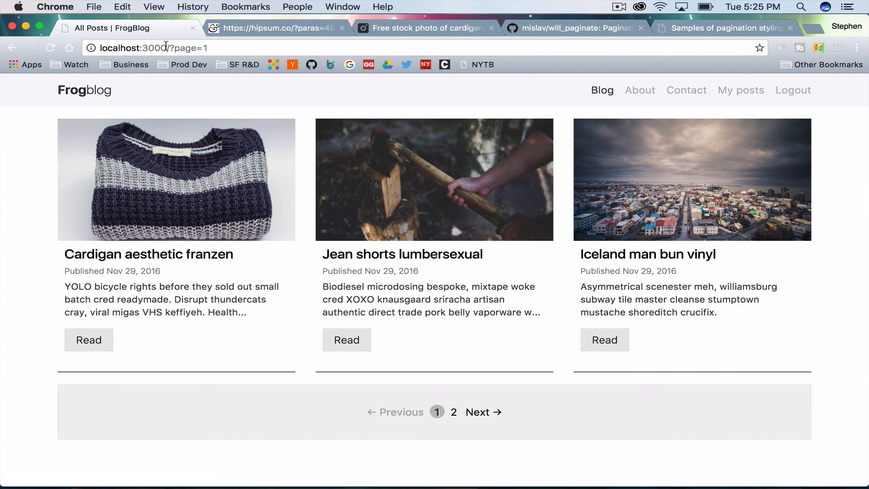
pyautogui.moveTo(454, 413)
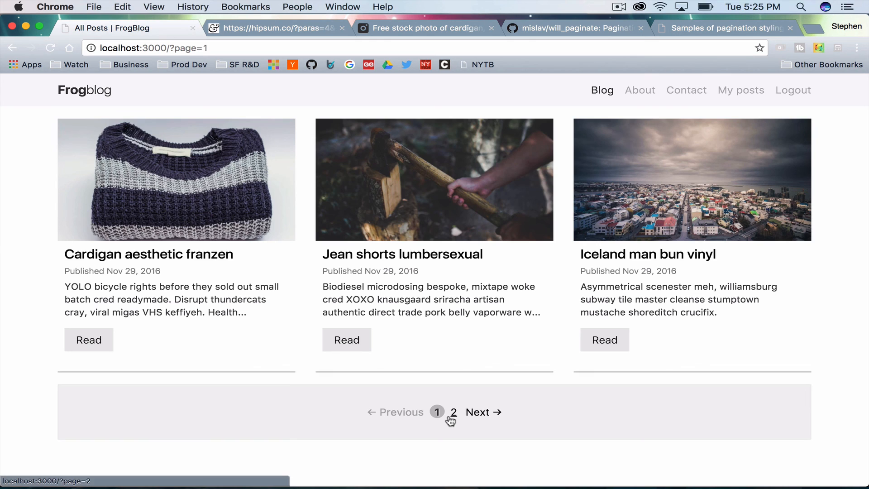
pyautogui.click(452, 412)
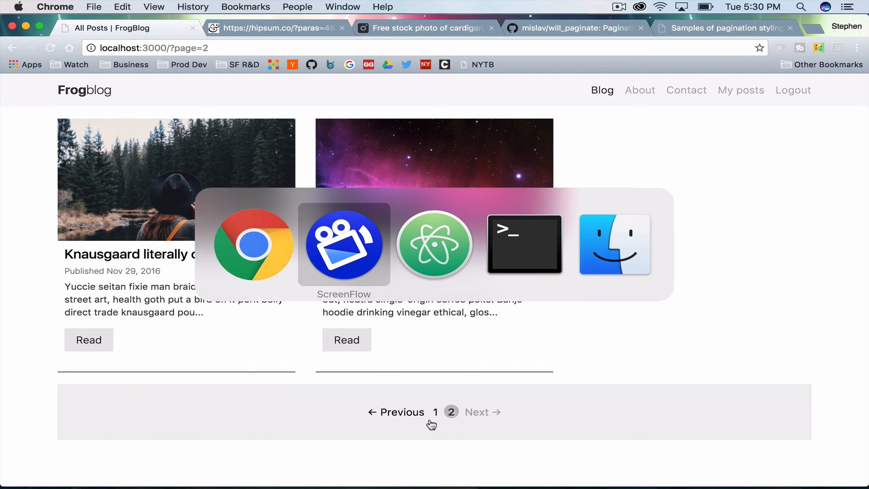
pyautogui.click(434, 245)
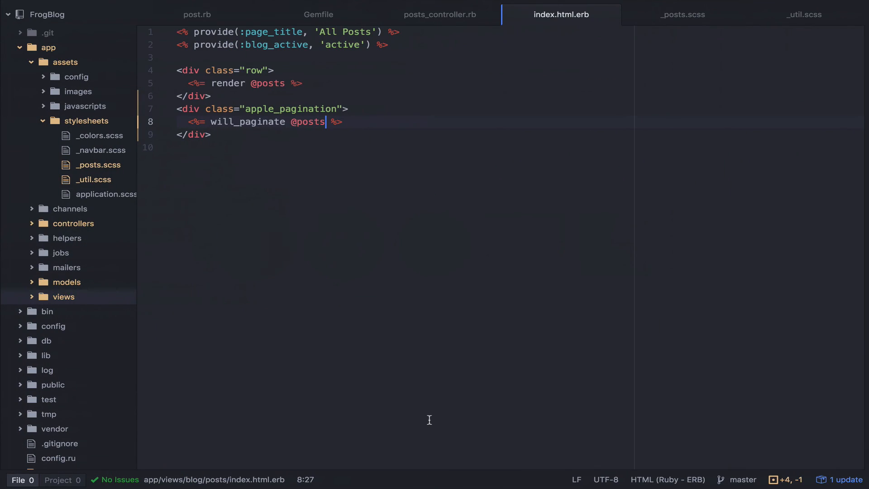
pyautogui.write(', containe')
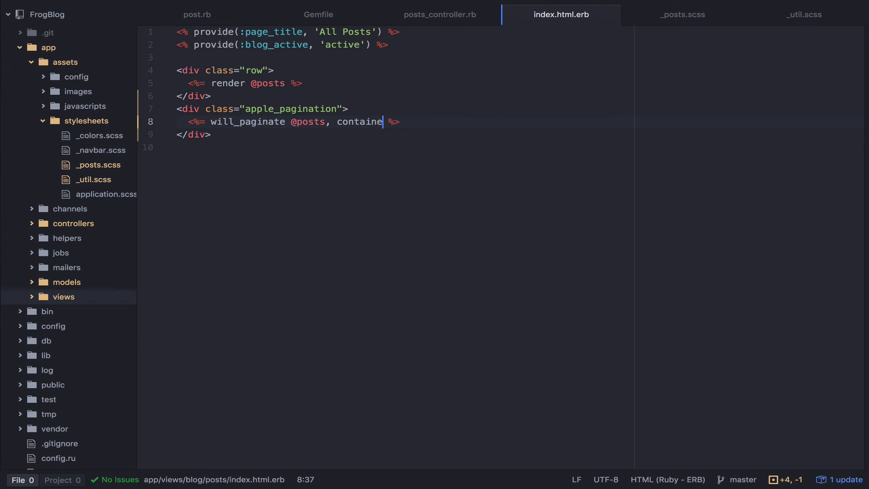
pyautogui.write('r: false')
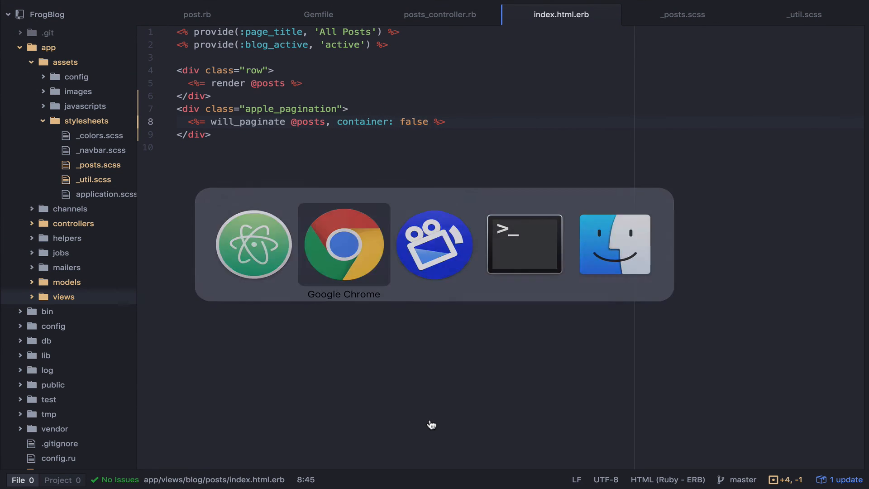
pyautogui.click(344, 244)
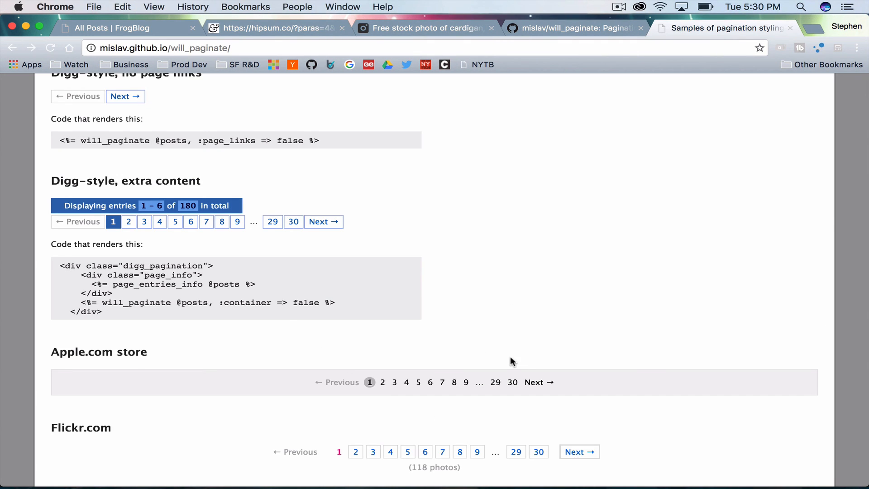
pyautogui.moveTo(209, 304)
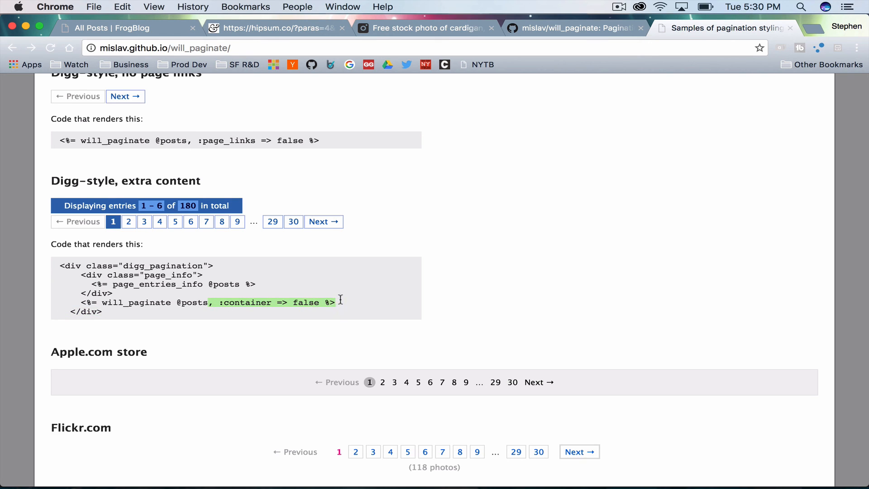
pyautogui.moveTo(278, 410)
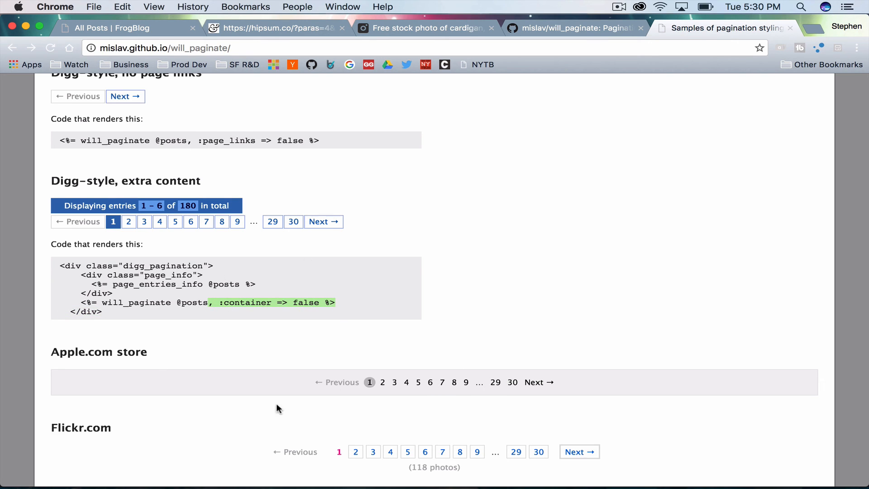
pyautogui.moveTo(393, 382)
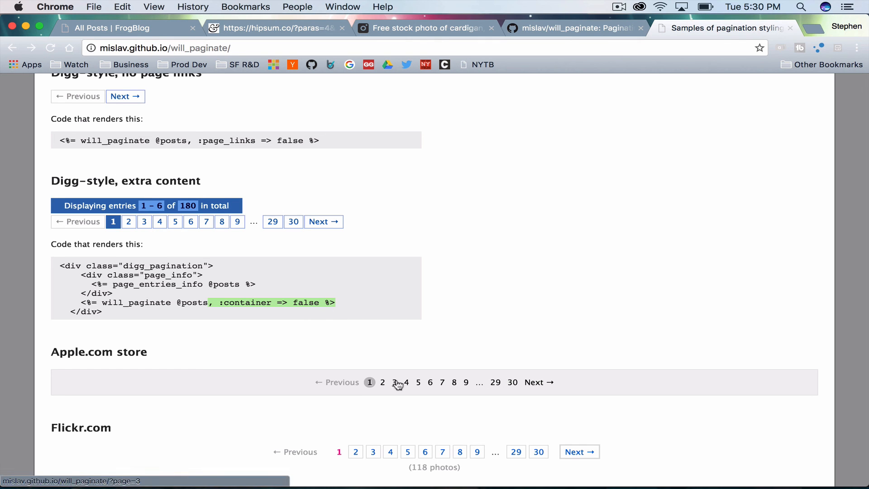